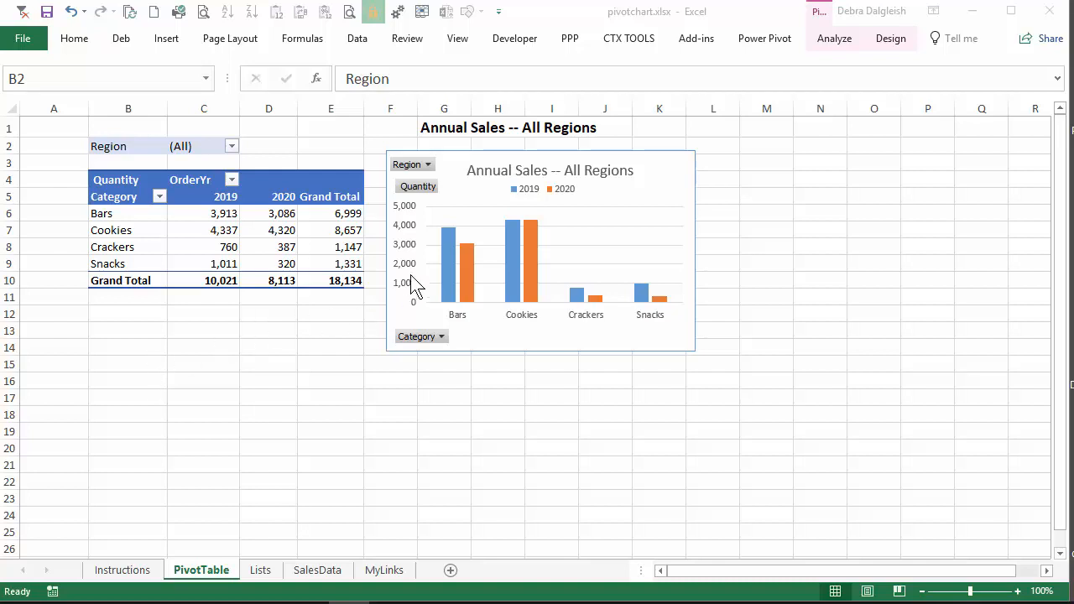
{"action": "mouse_move", "coordinate": [575, 187]}
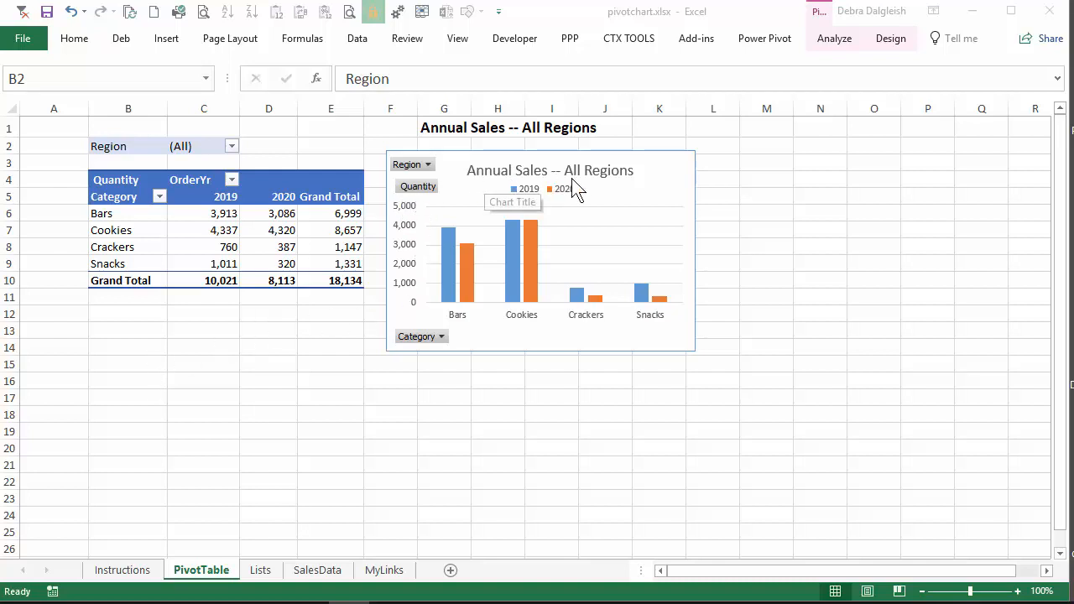
{"action": "mouse_move", "coordinate": [587, 177]}
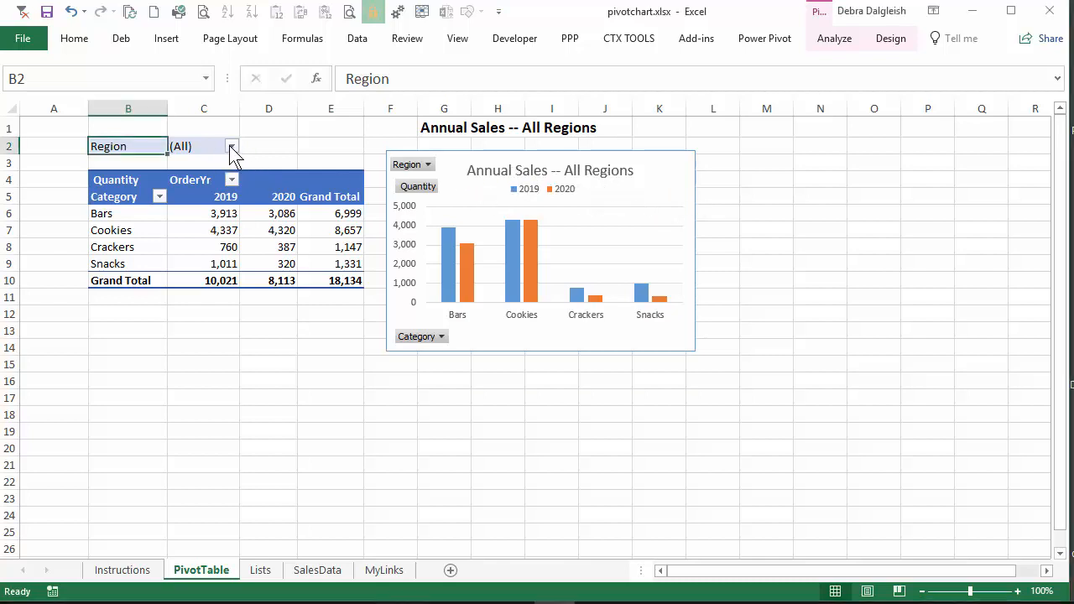
Step: Filter the Region field in C2 to West only
{"action": "left_click", "coordinate": [231, 146]}
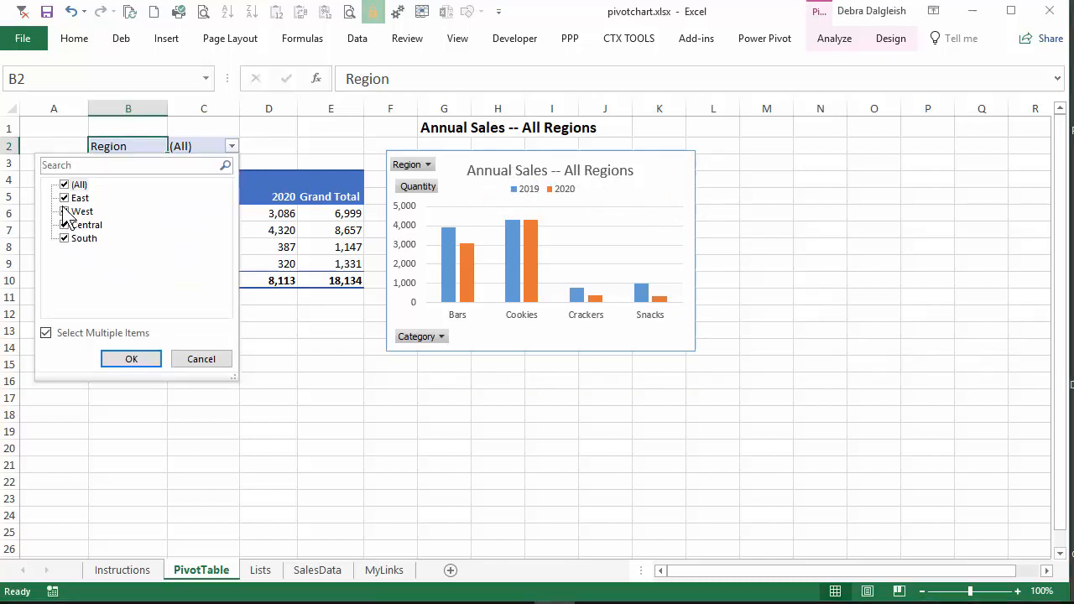
{"action": "left_click", "coordinate": [64, 211]}
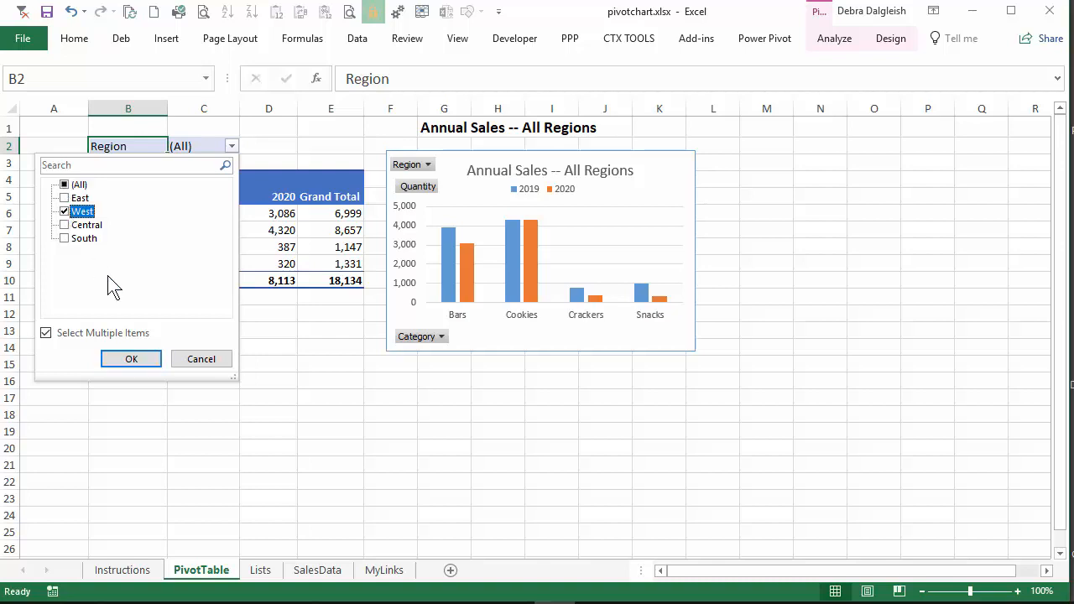
{"action": "left_click", "coordinate": [131, 359]}
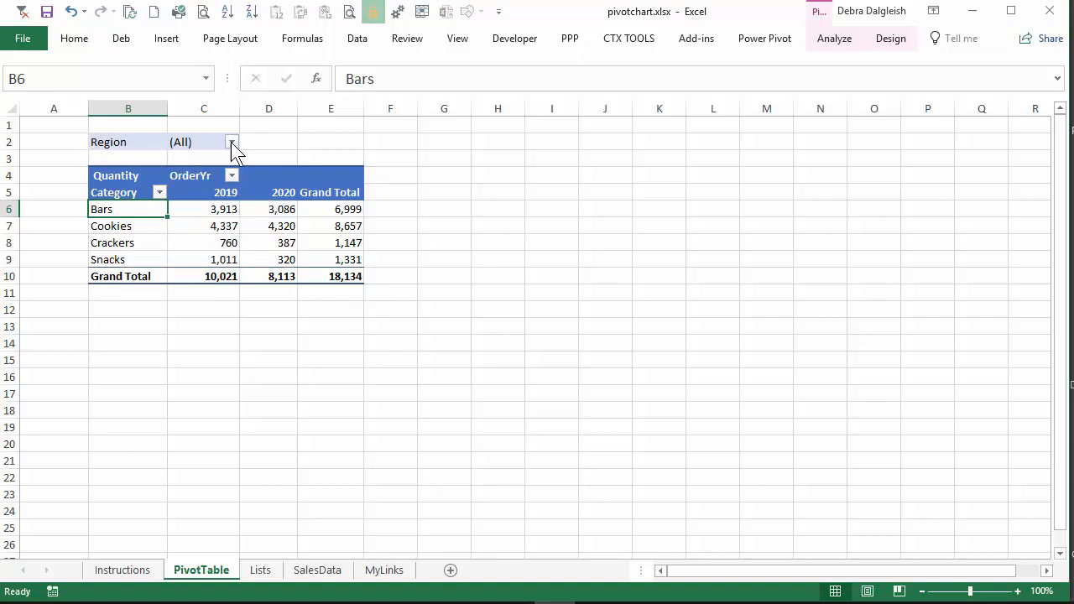
{"action": "mouse_move", "coordinate": [205, 146]}
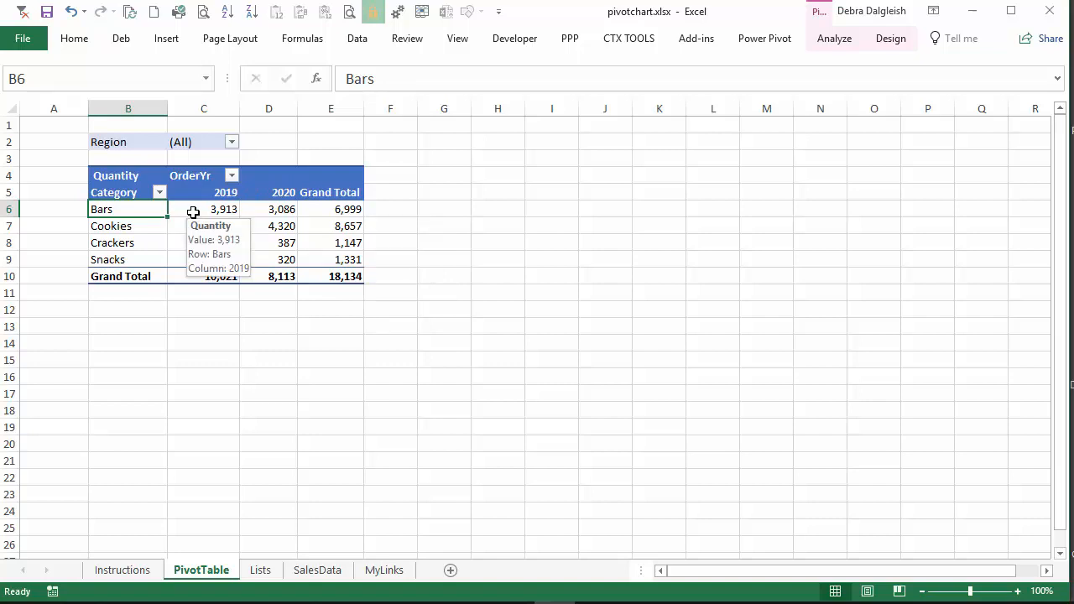
{"action": "left_click", "coordinate": [222, 209]}
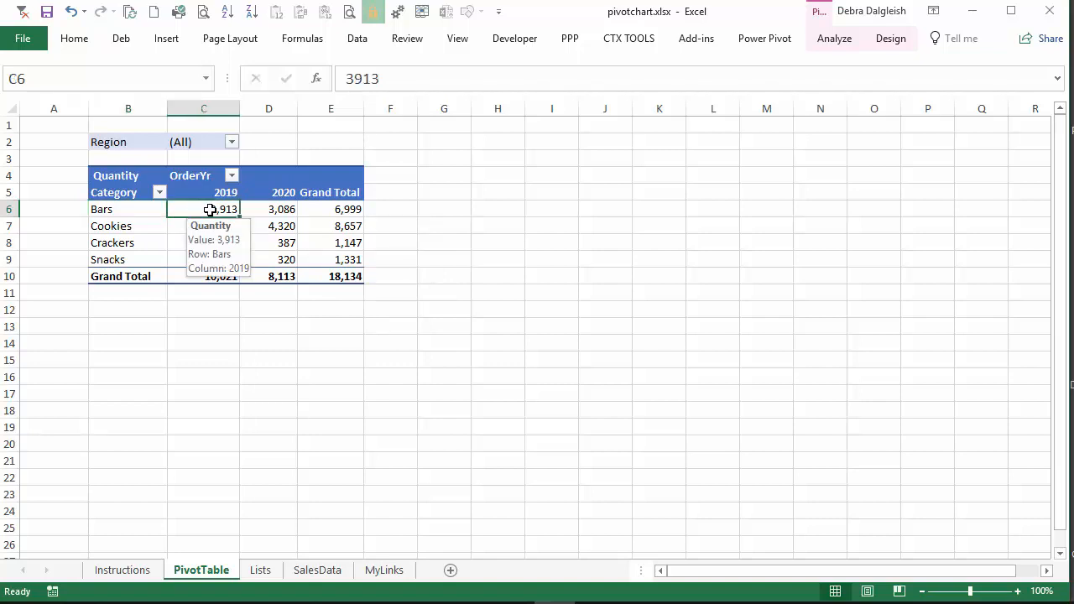
{"action": "mouse_move", "coordinate": [293, 166]}
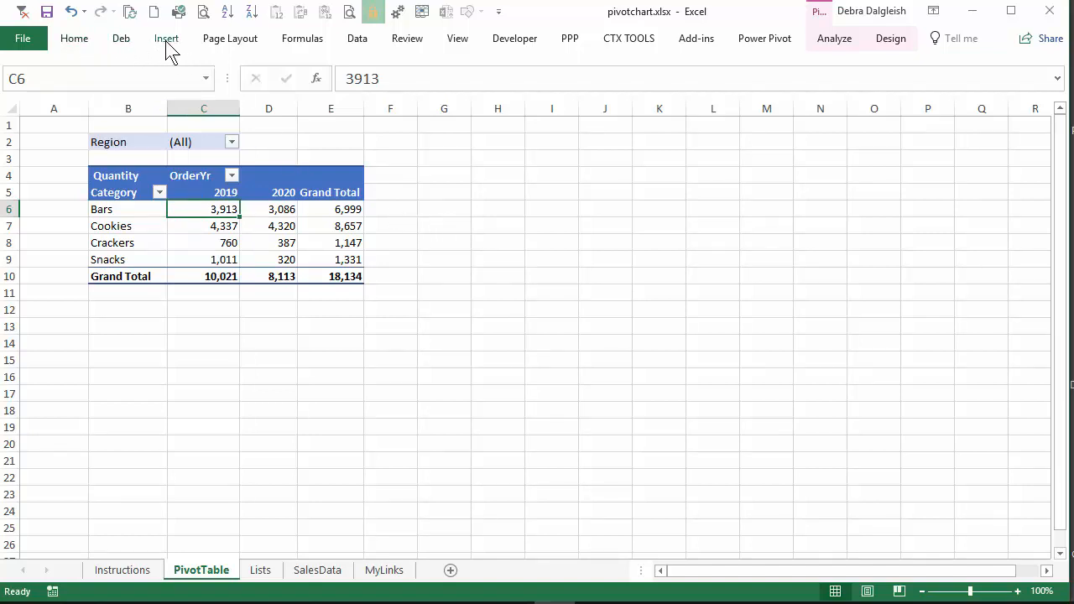
Step: Insert the recommended Clustered Column pivot chart of quantity by category
{"action": "left_click", "coordinate": [165, 38]}
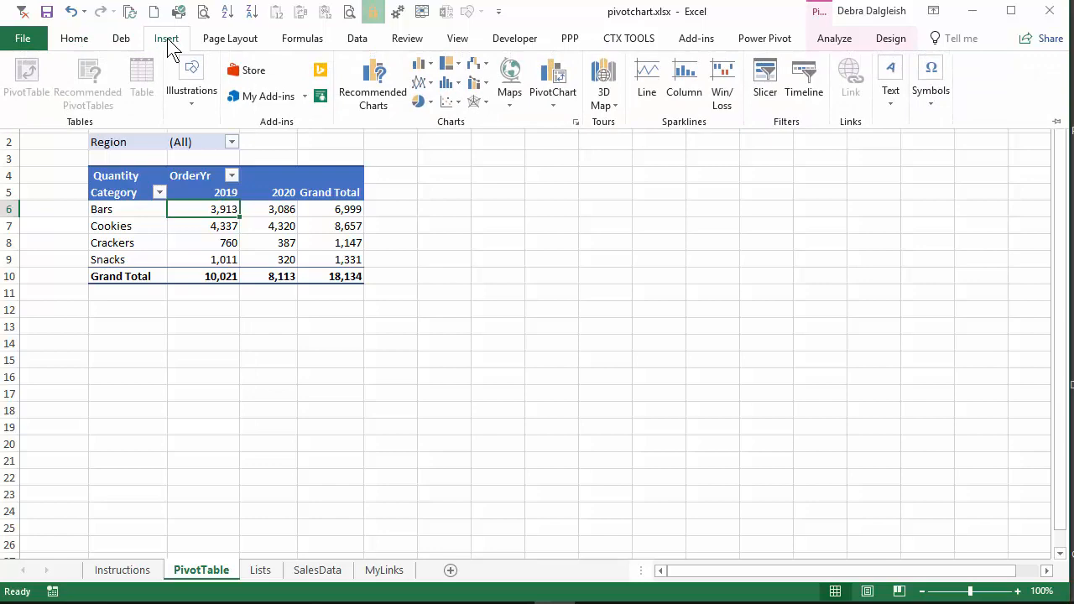
{"action": "mouse_move", "coordinate": [372, 84]}
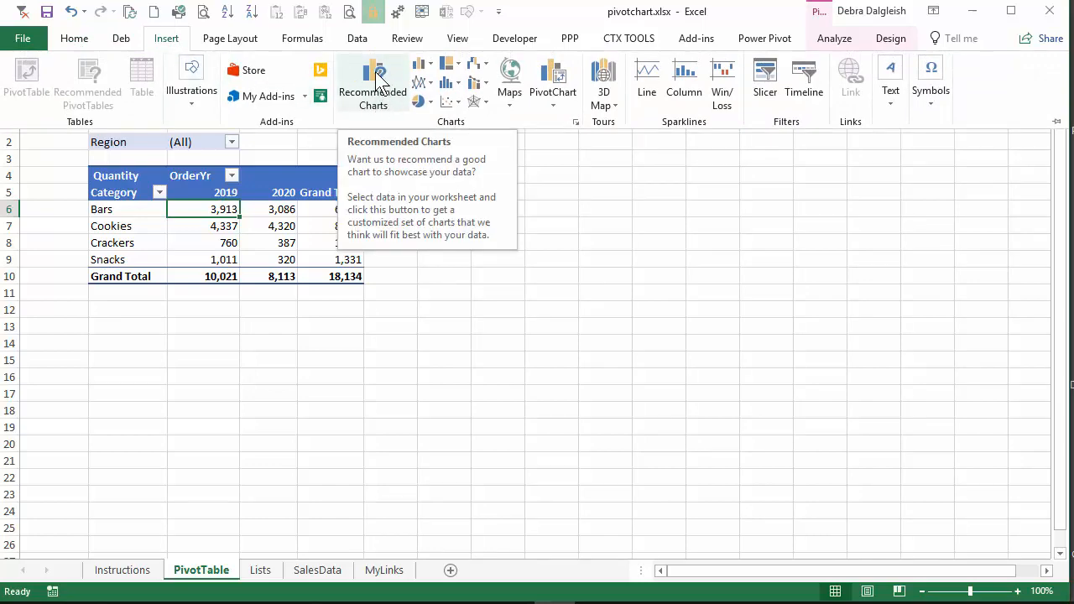
{"action": "left_click", "coordinate": [373, 84]}
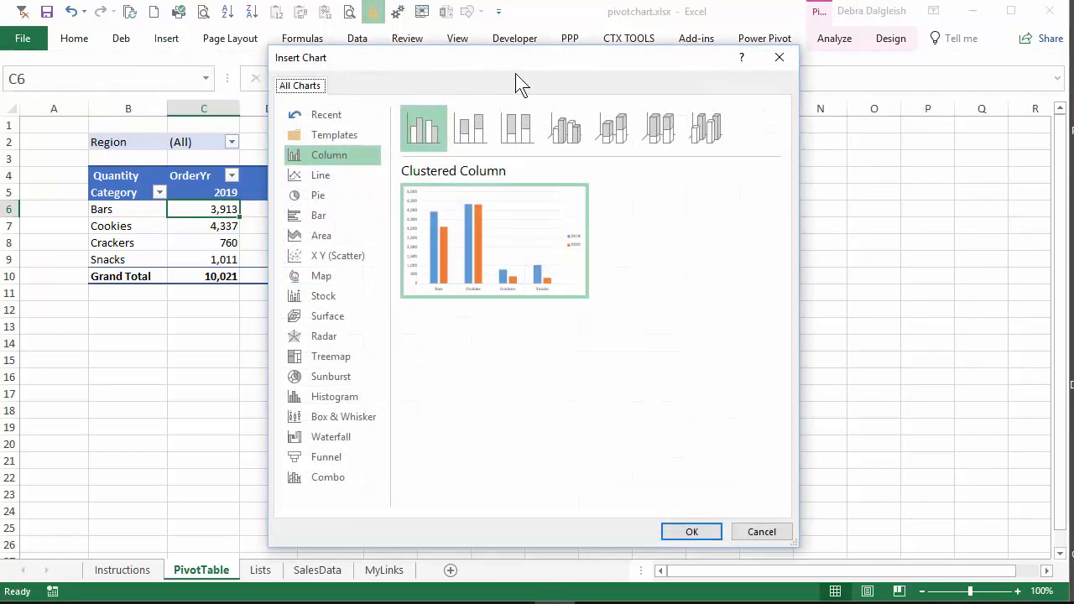
{"action": "mouse_move", "coordinate": [477, 183]}
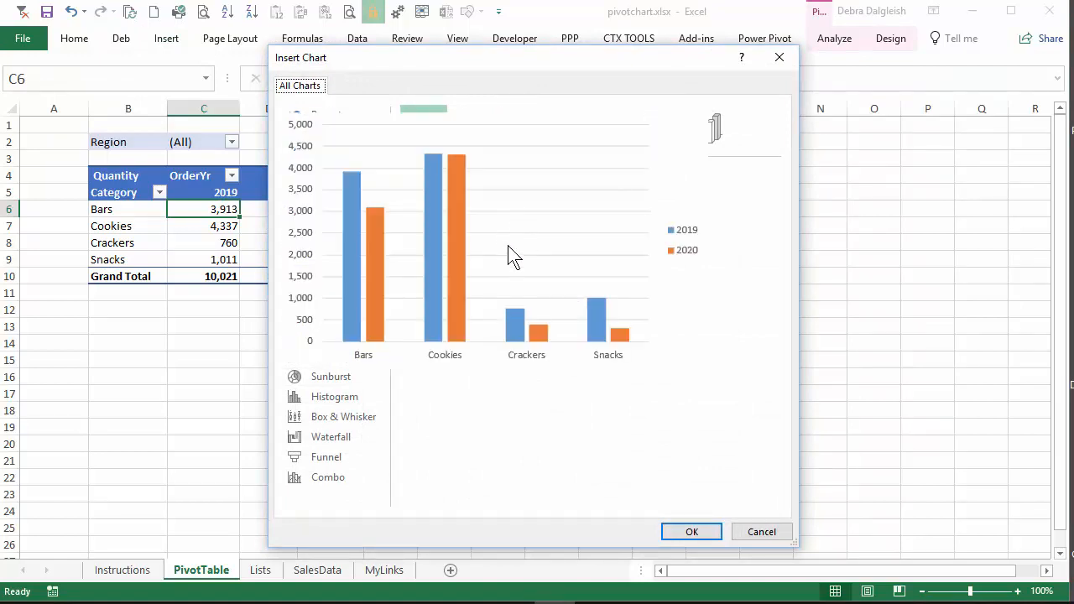
{"action": "left_click", "coordinate": [692, 531]}
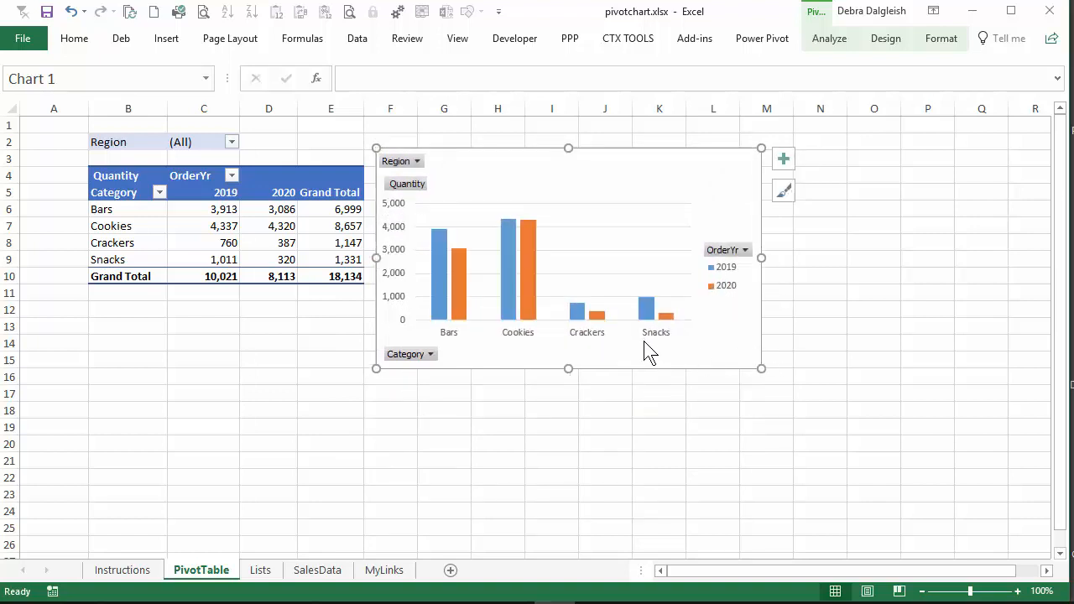
{"action": "mouse_move", "coordinate": [532, 181]}
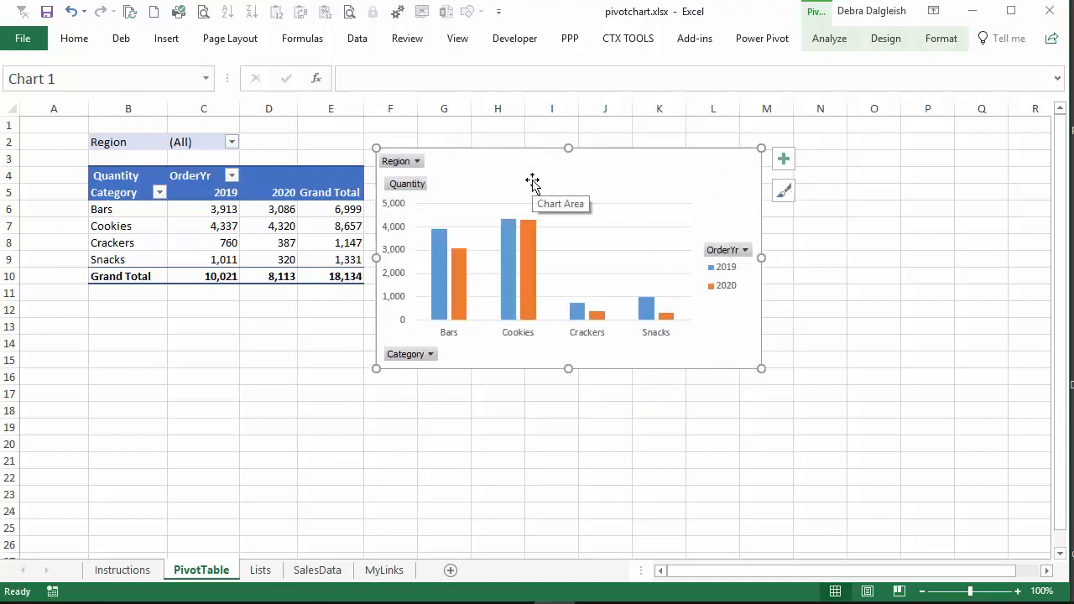
{"action": "mouse_move", "coordinate": [635, 185]}
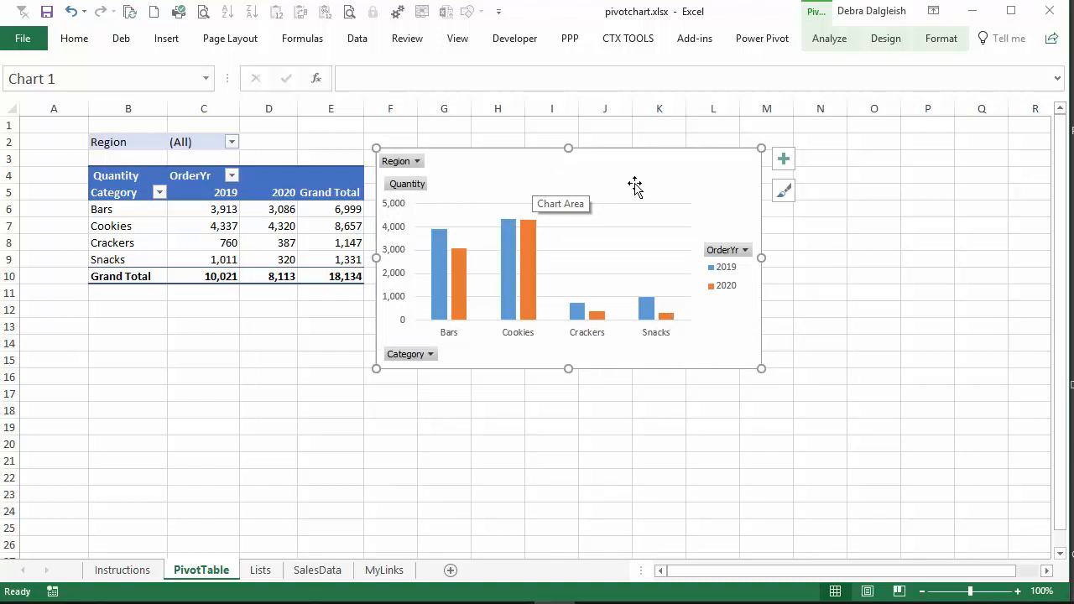
{"action": "mouse_move", "coordinate": [672, 188]}
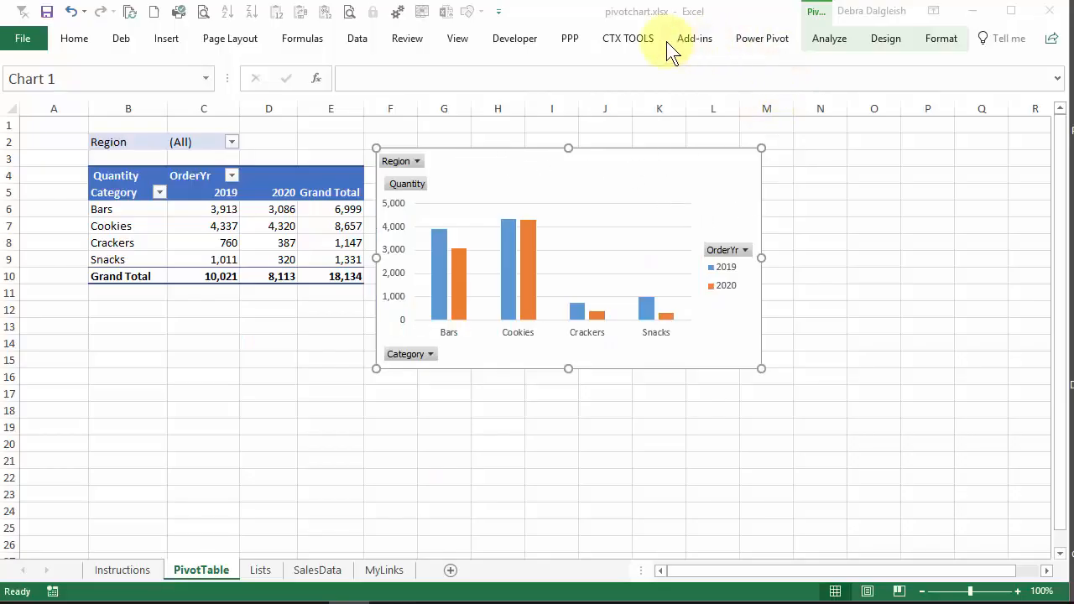
{"action": "mouse_move", "coordinate": [818, 21]}
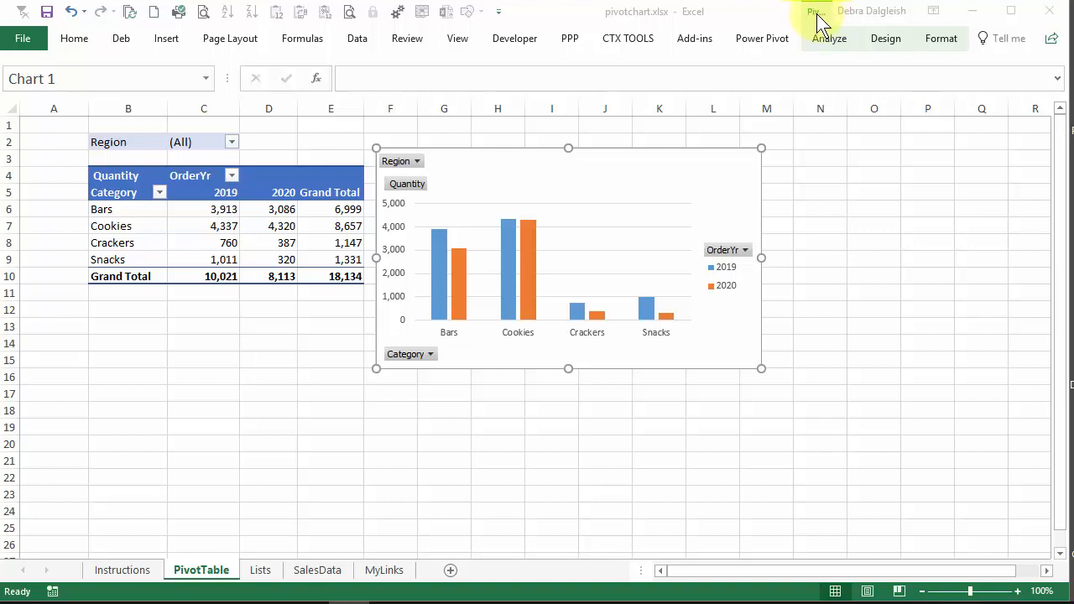
{"action": "mouse_move", "coordinate": [869, 47]}
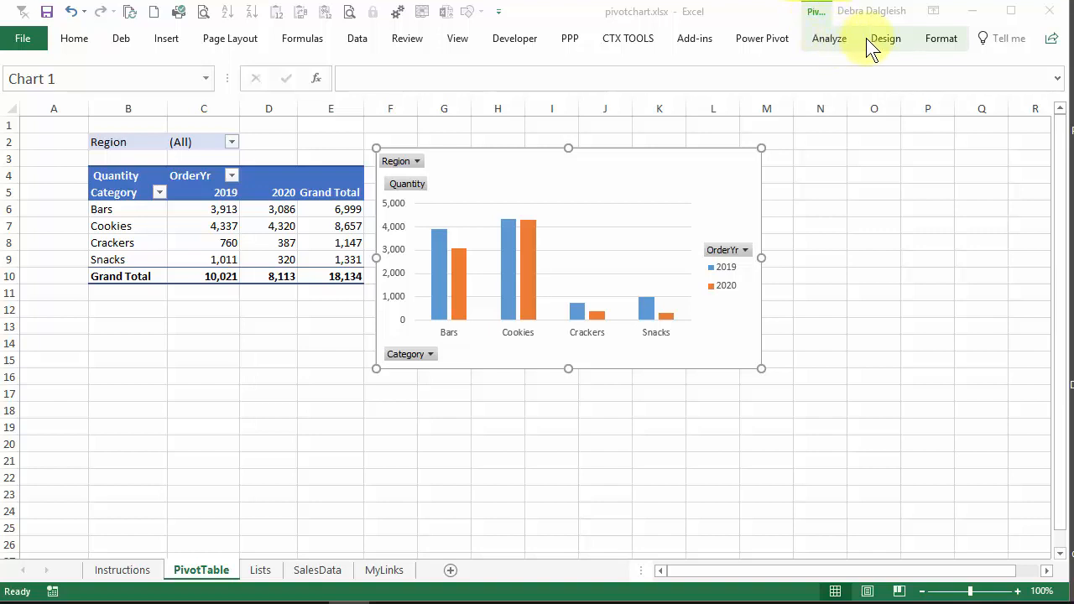
Step: Add a chart title above the chart and select the new title
{"action": "left_click", "coordinate": [885, 38]}
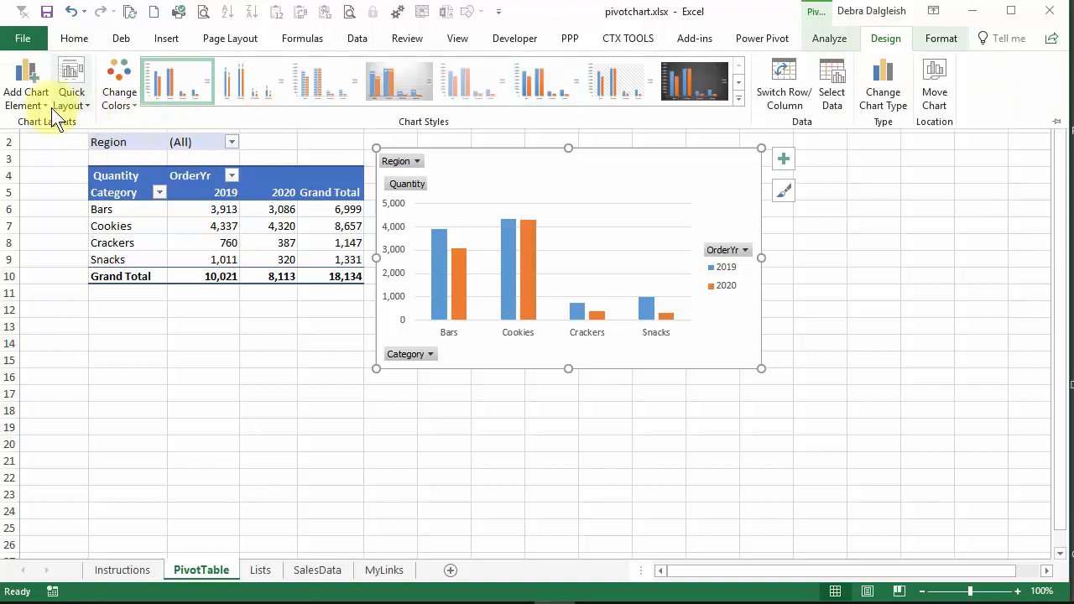
{"action": "left_click", "coordinate": [25, 84]}
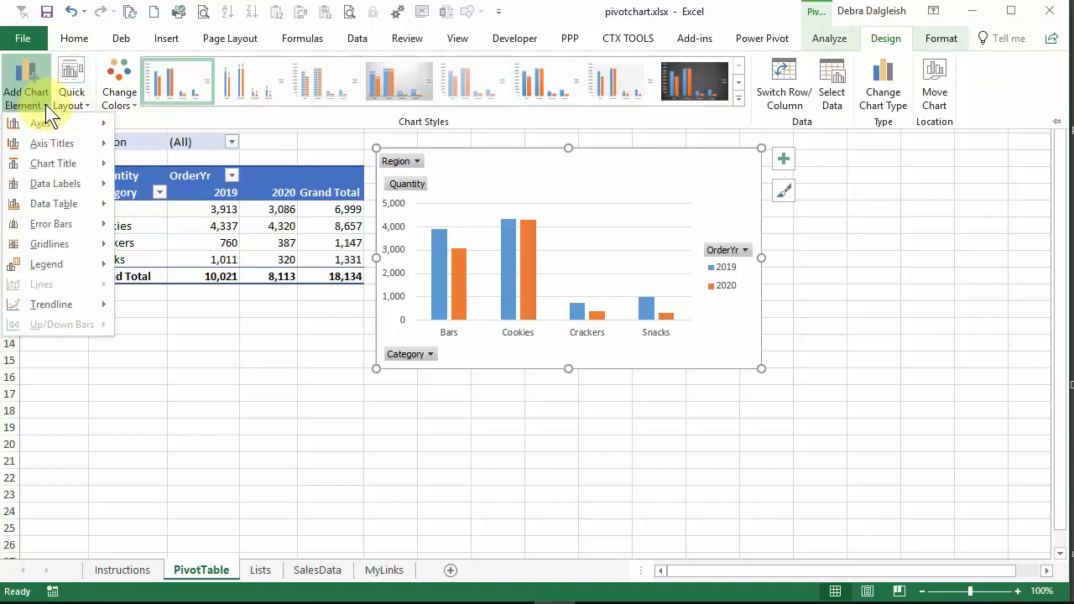
{"action": "left_click", "coordinate": [53, 163]}
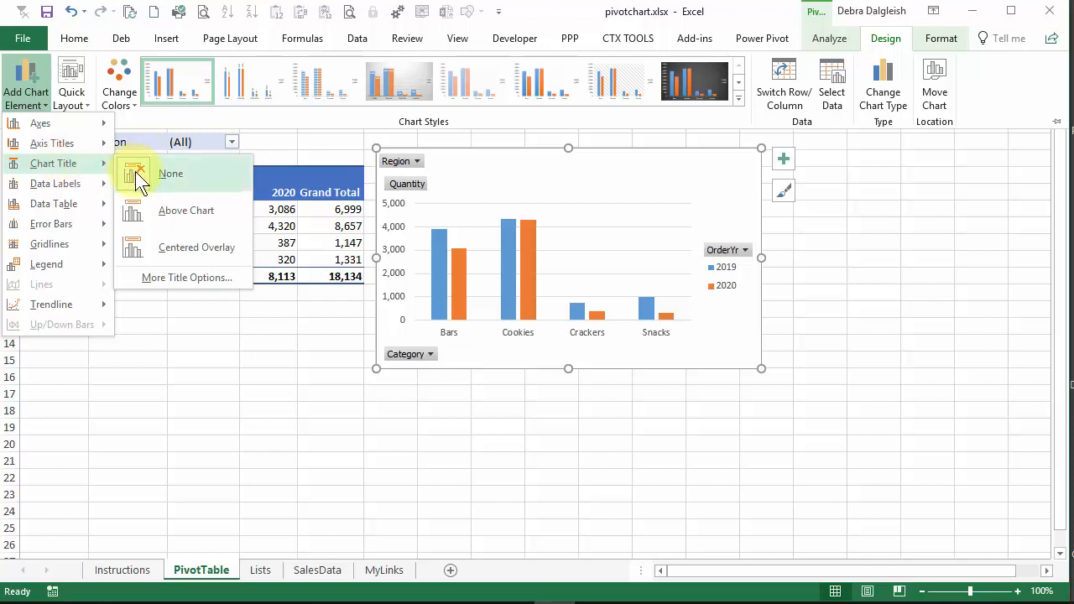
{"action": "left_click", "coordinate": [186, 209]}
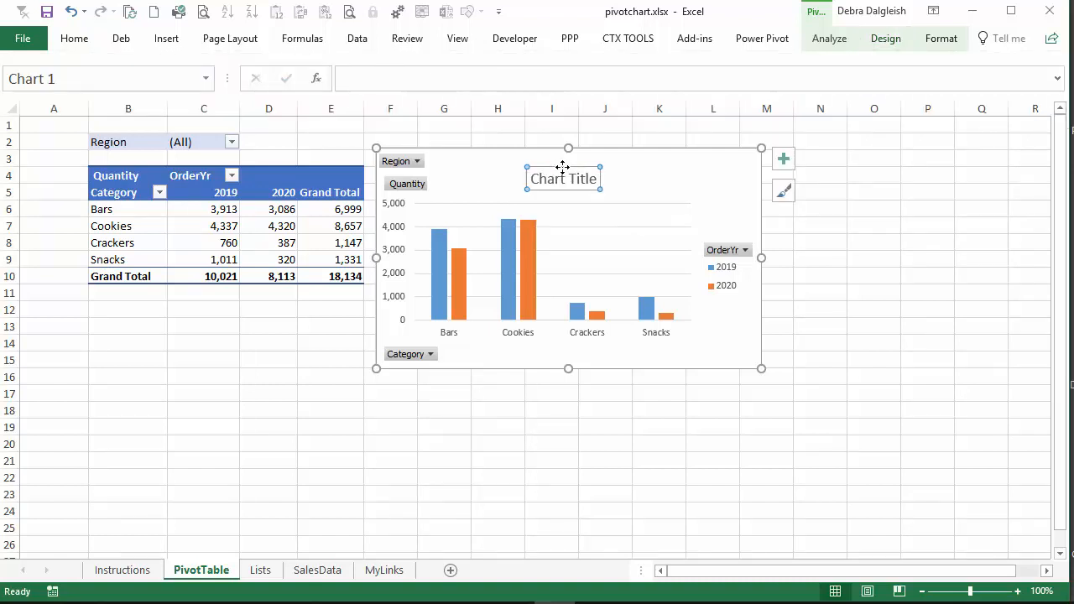
{"action": "left_click", "coordinate": [330, 124]}
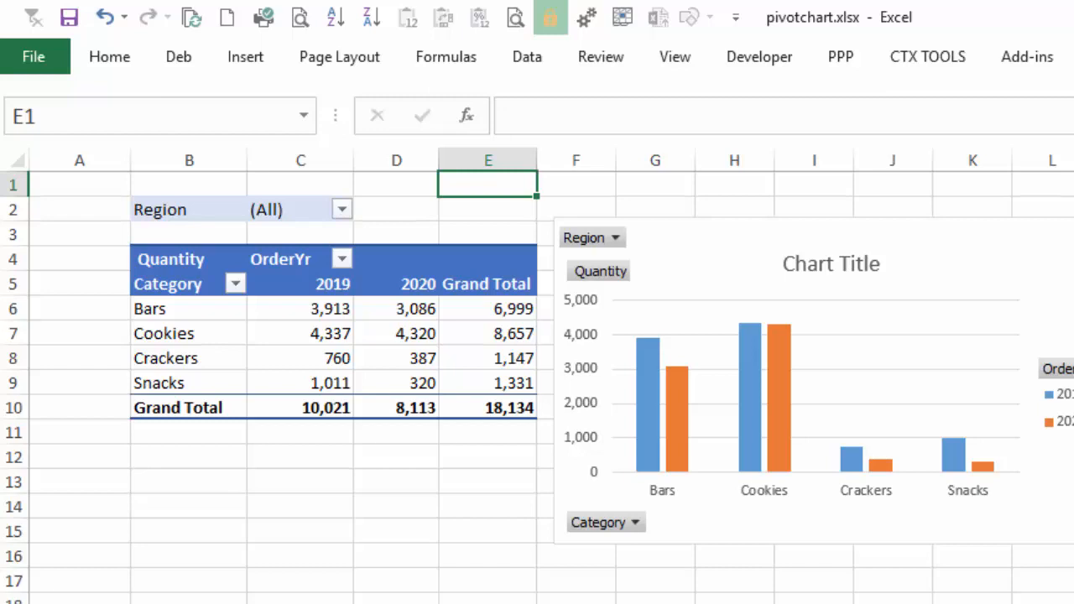
Step: Filter the Region field to West and Central
{"action": "left_click", "coordinate": [341, 209]}
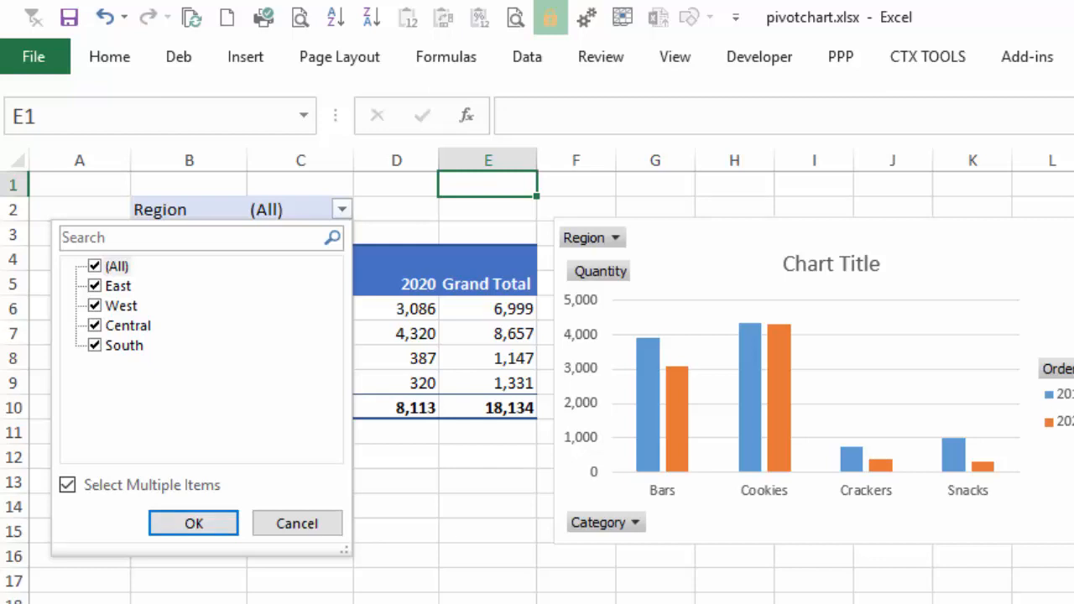
{"action": "left_click", "coordinate": [95, 266]}
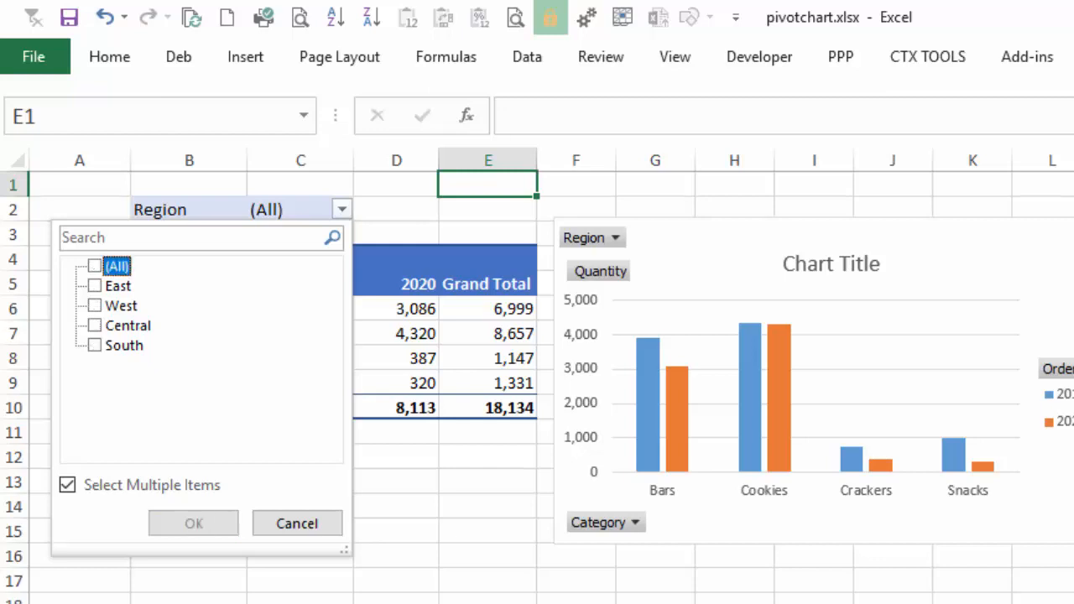
{"action": "left_click", "coordinate": [95, 305]}
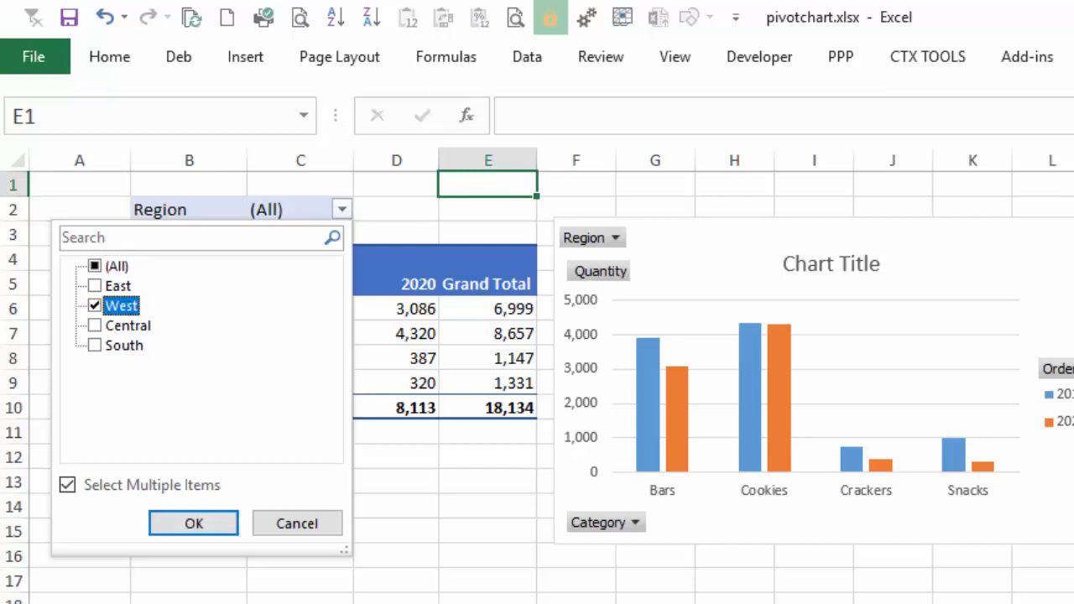
{"action": "left_click", "coordinate": [95, 325]}
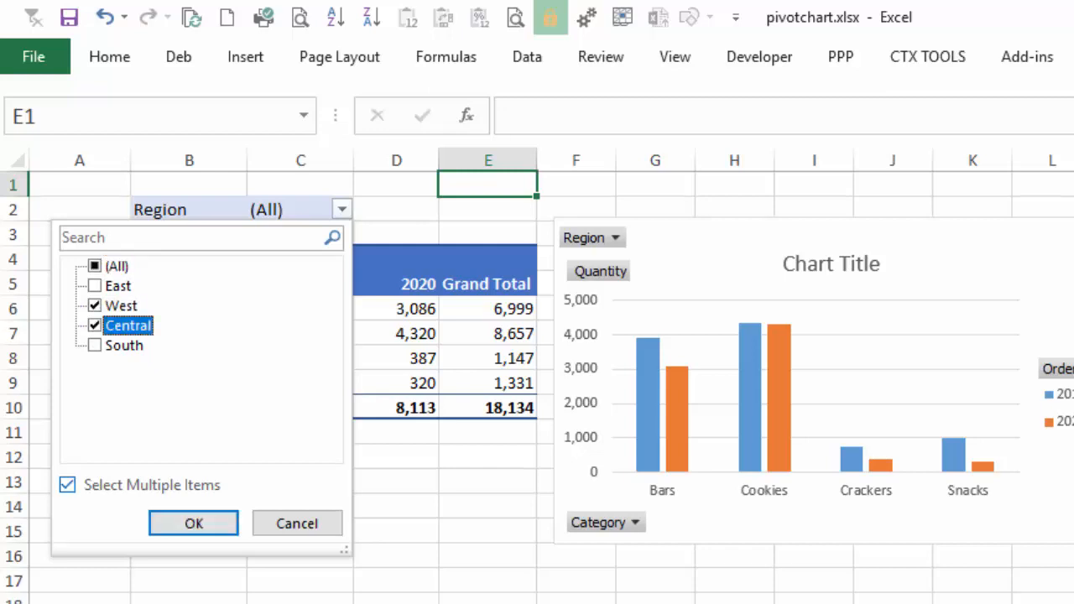
{"action": "left_click", "coordinate": [193, 523]}
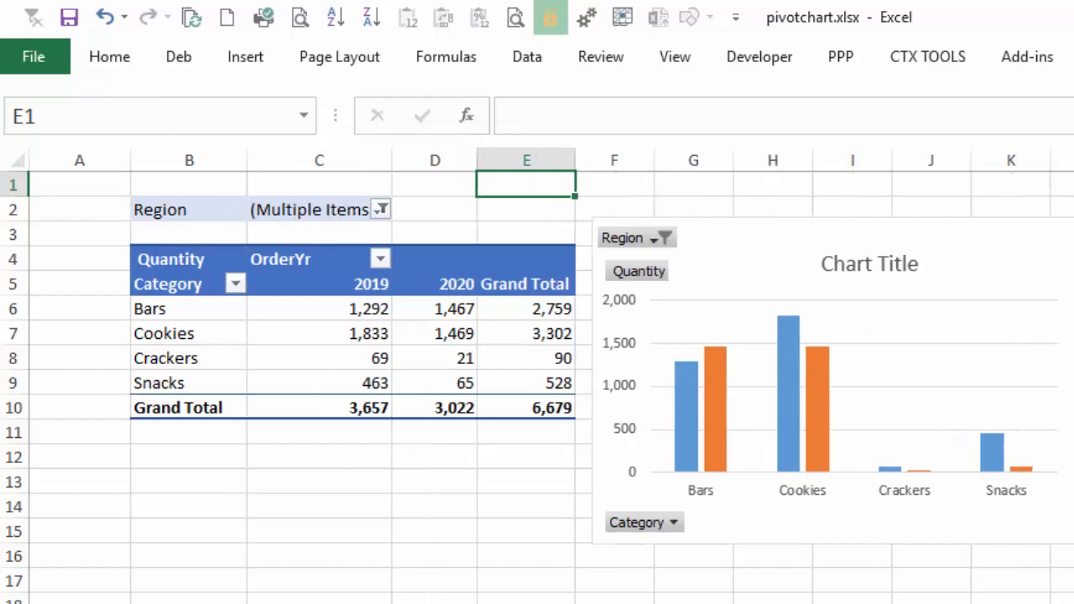
Step: Remove West from the Region filter, leaving Central only
{"action": "left_click", "coordinate": [381, 209]}
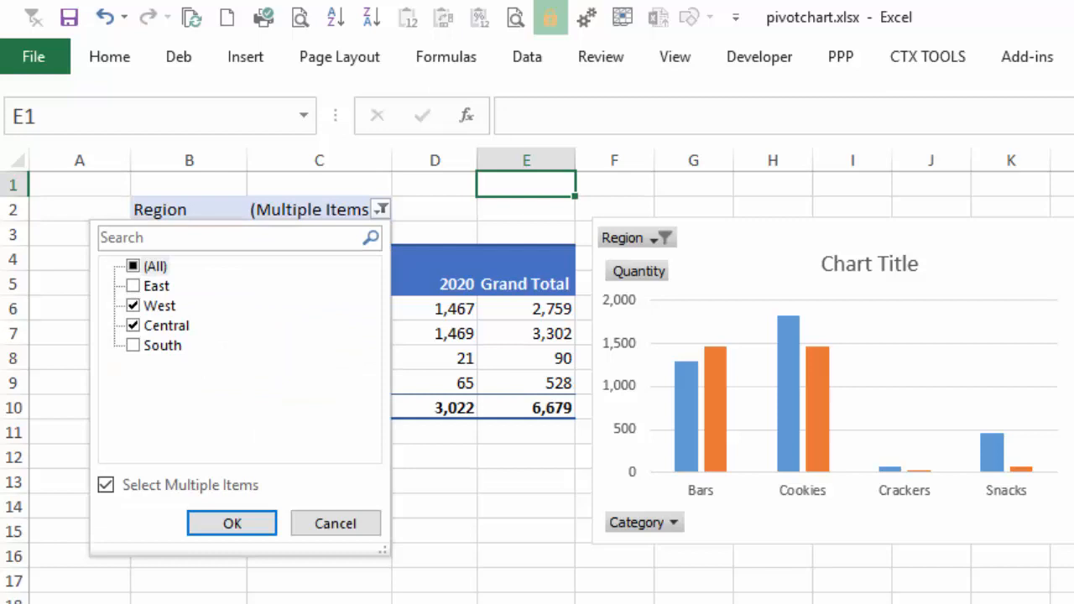
{"action": "left_click", "coordinate": [132, 306]}
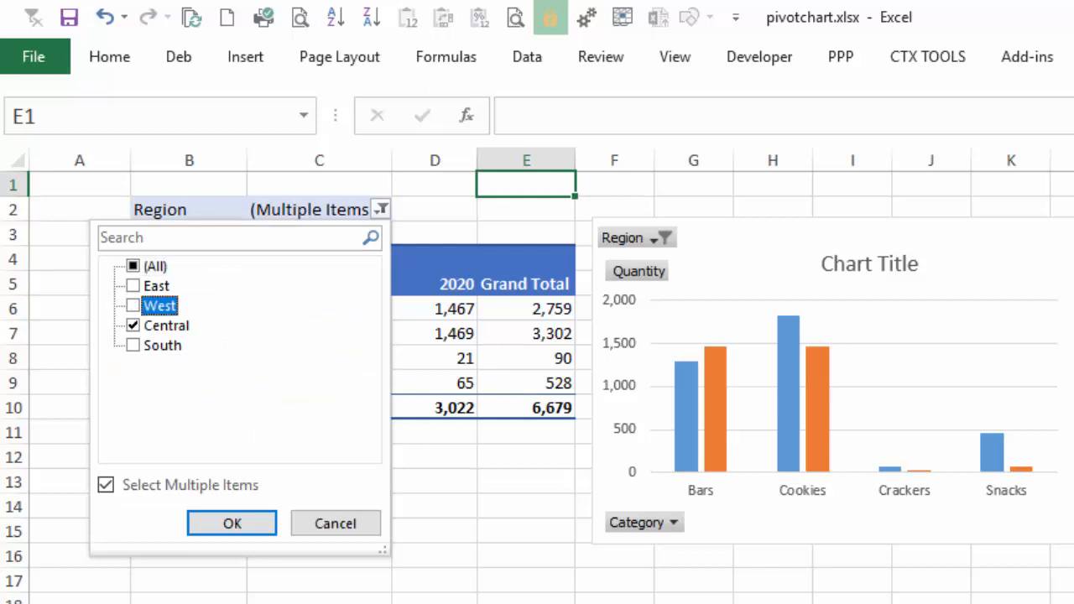
{"action": "left_click", "coordinate": [232, 522]}
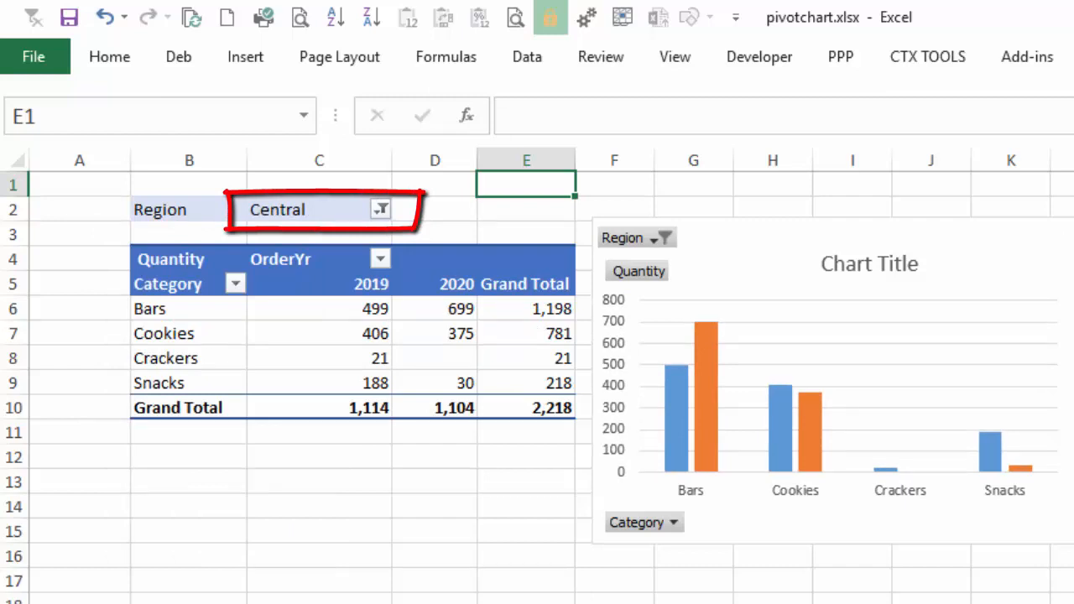
{"action": "left_click", "coordinate": [379, 209]}
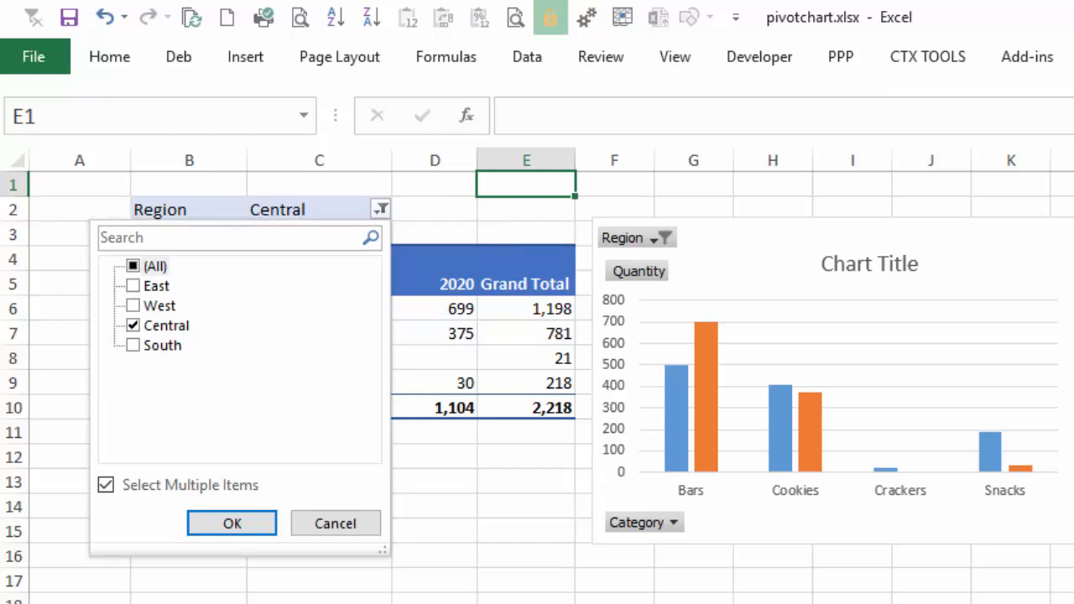
{"action": "left_click", "coordinate": [869, 263]}
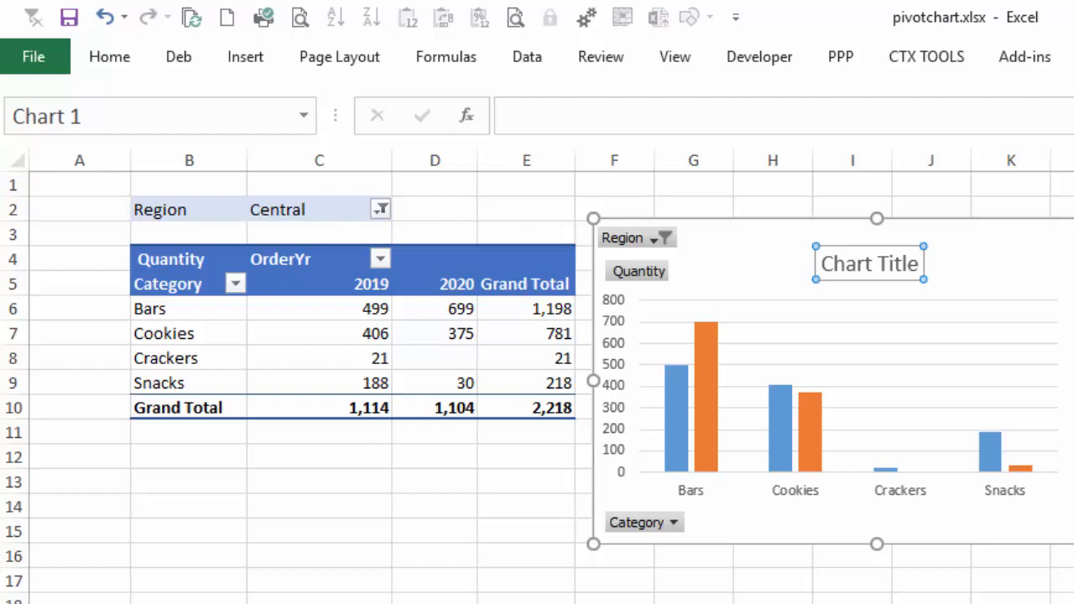
{"action": "mouse_move", "coordinate": [869, 264]}
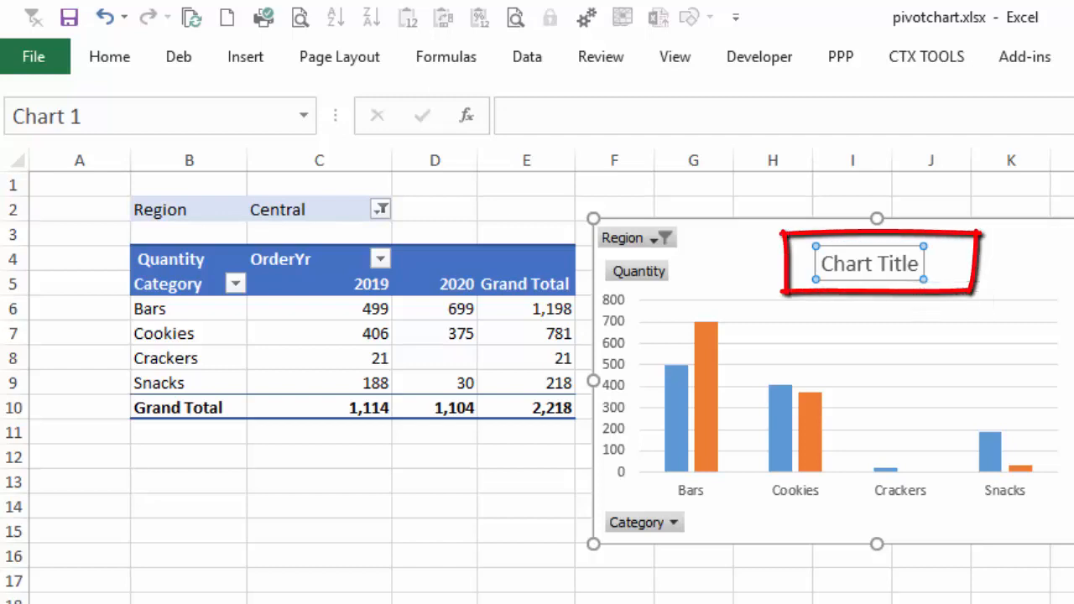
Step: Select cell G1 beside the chart
{"action": "left_click", "coordinate": [694, 184]}
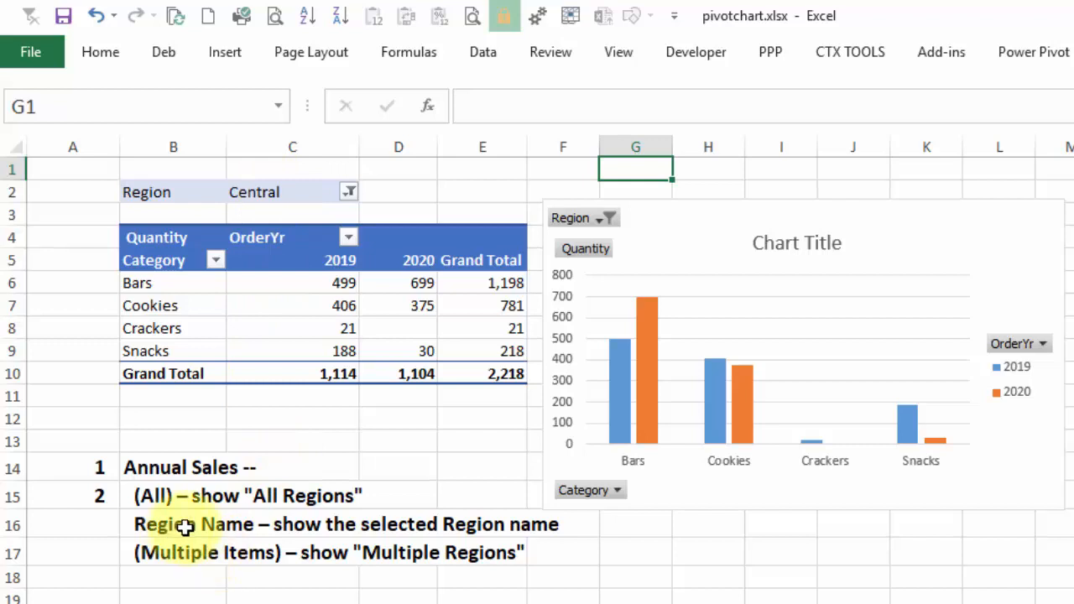
{"action": "mouse_move", "coordinate": [188, 525]}
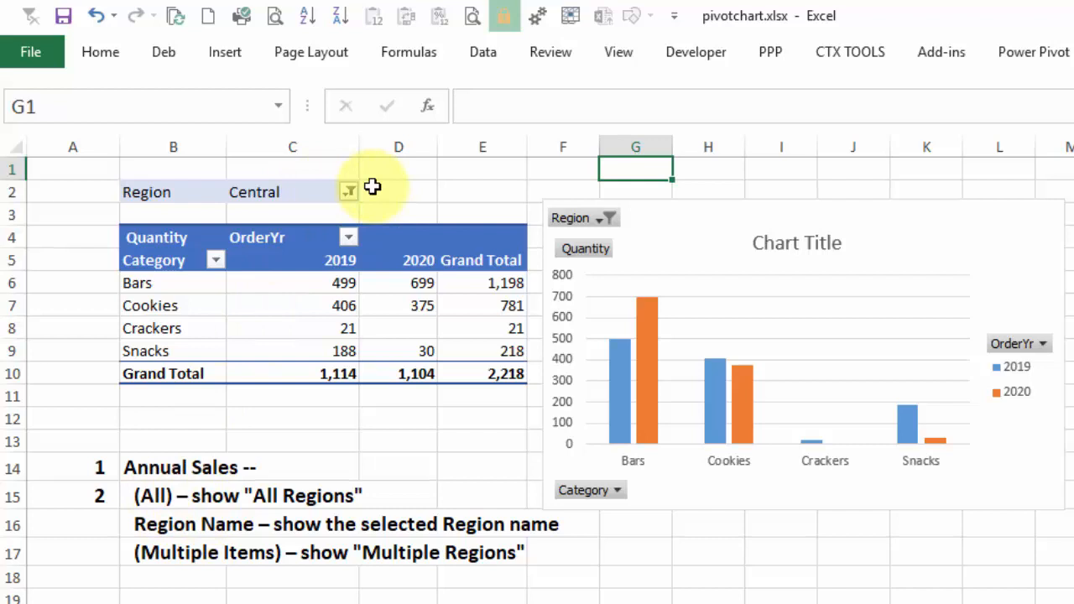
Step: Set the Region filter back to (All) and recheck the dropdown
{"action": "left_click", "coordinate": [348, 192]}
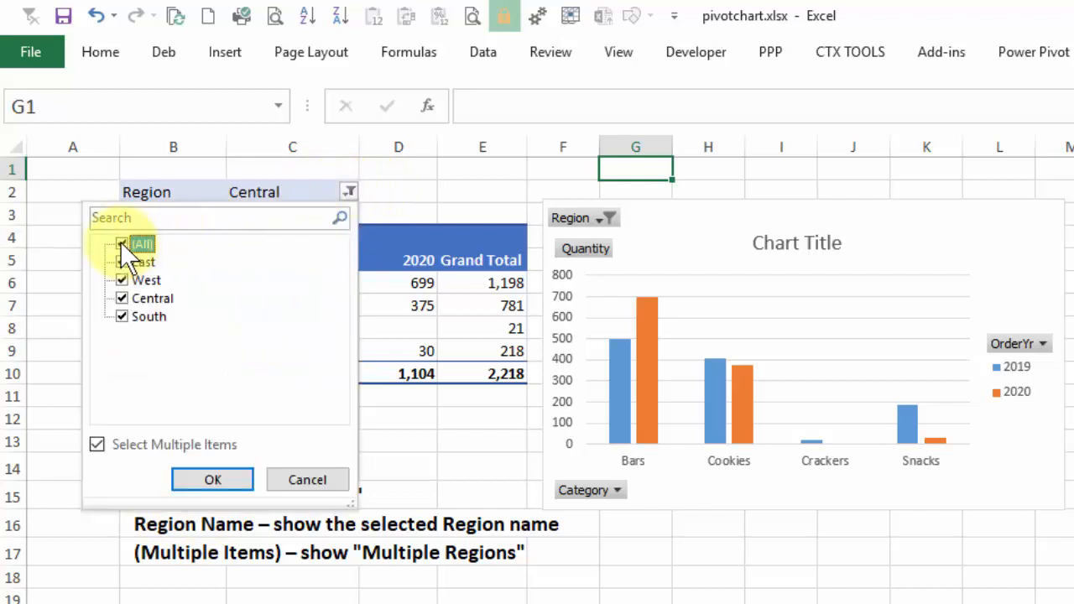
{"action": "left_click", "coordinate": [212, 479]}
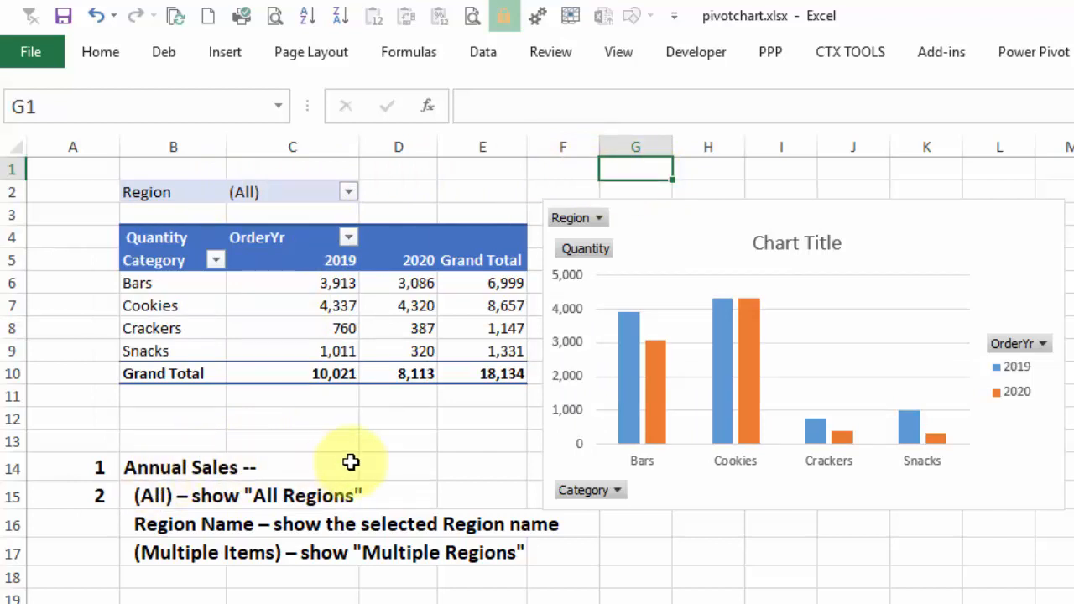
{"action": "mouse_move", "coordinate": [183, 552]}
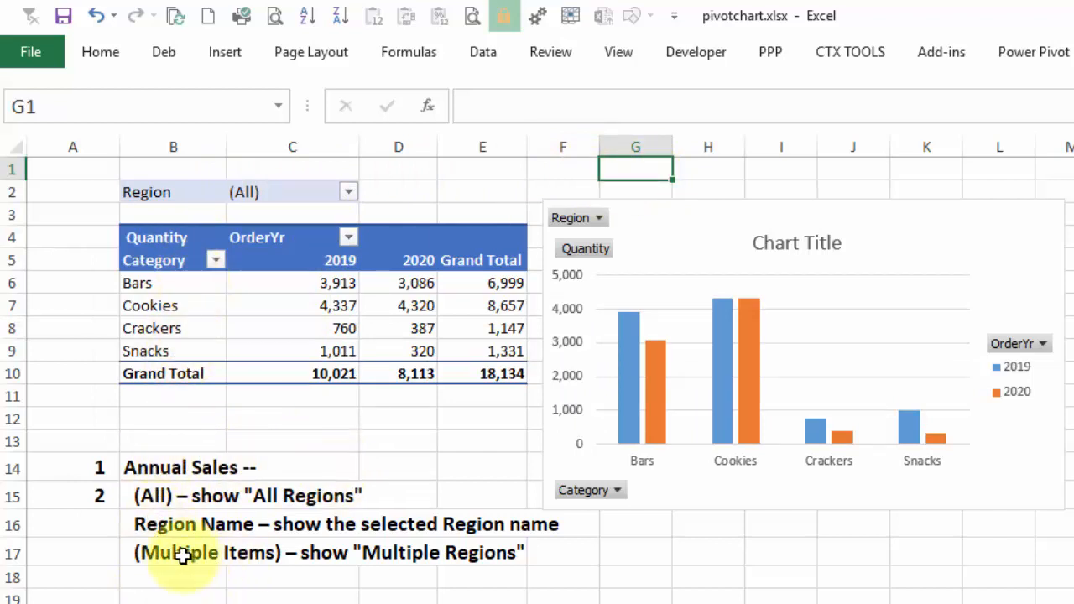
{"action": "left_click", "coordinate": [348, 191]}
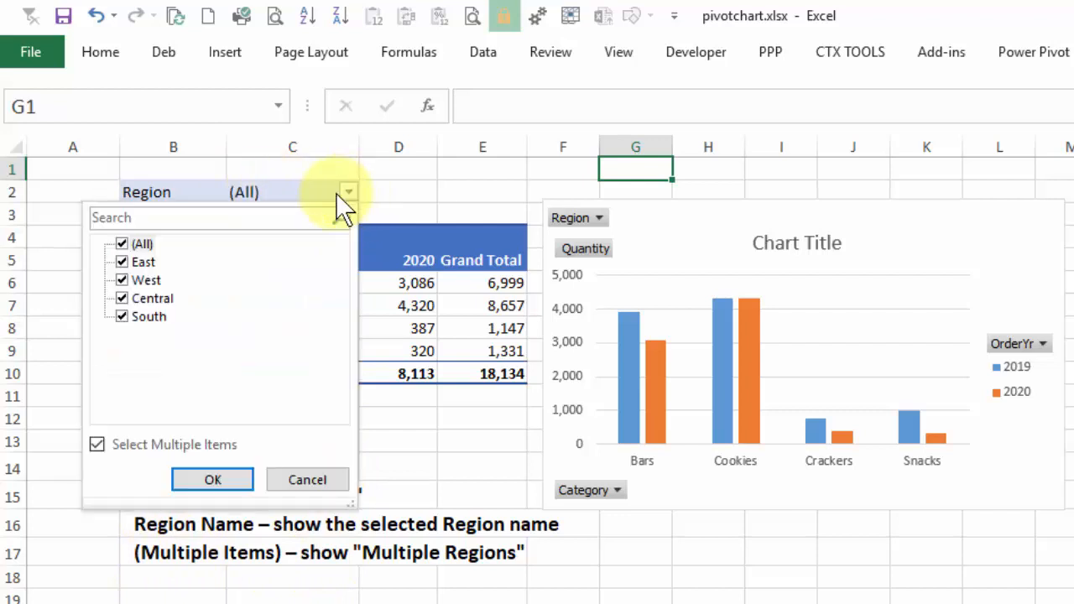
{"action": "left_click", "coordinate": [212, 479]}
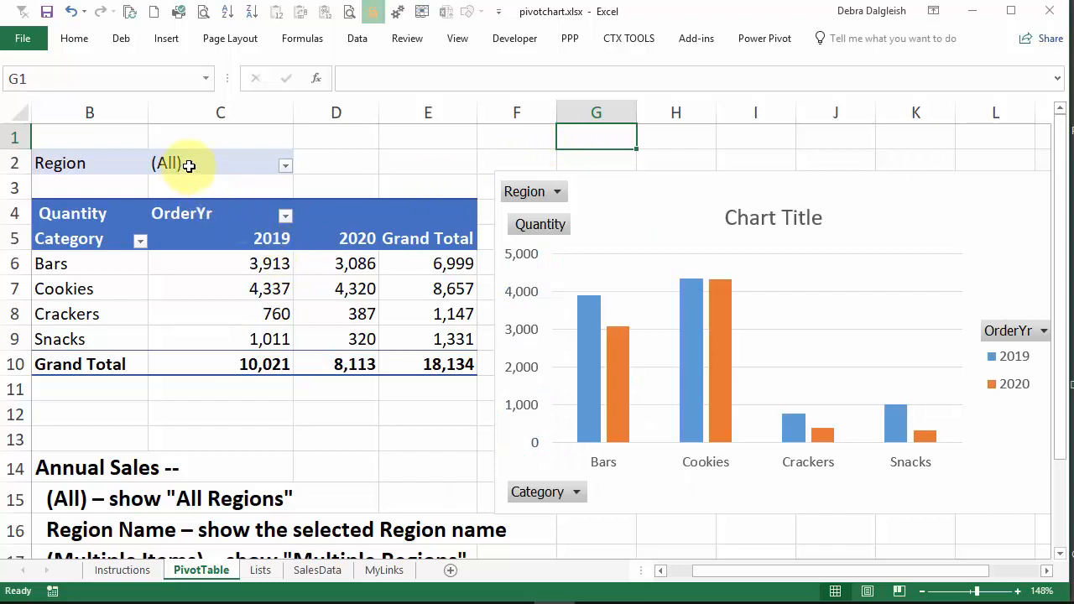
{"action": "mouse_move", "coordinate": [162, 176]}
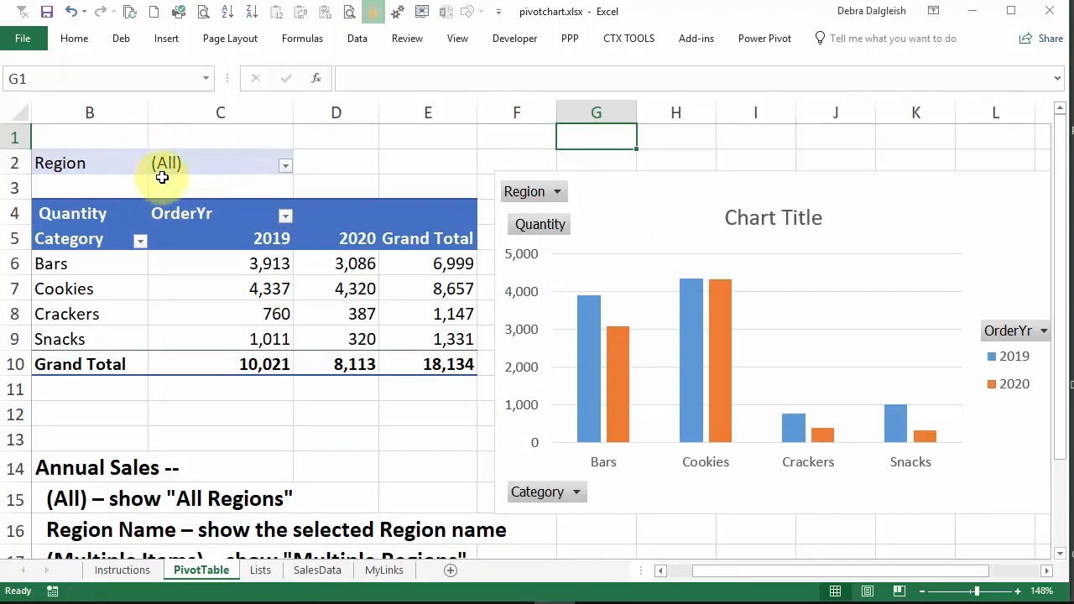
{"action": "mouse_move", "coordinate": [596, 137]}
{"action": "type", "text": "All Regions"}
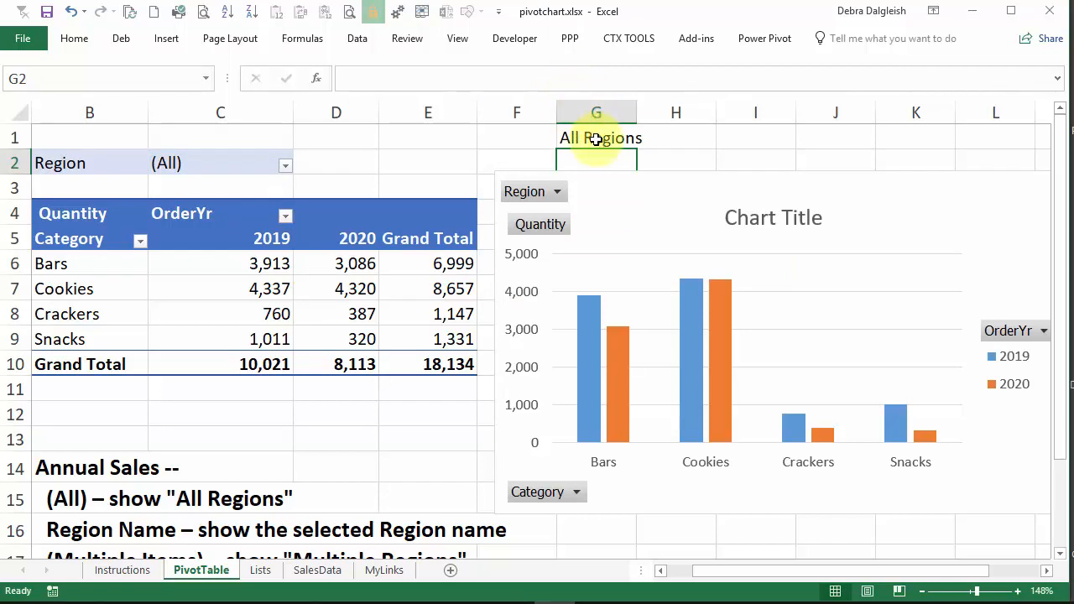
Step: Return to G1's formula and change the Region filter choice
{"action": "left_click", "coordinate": [596, 137]}
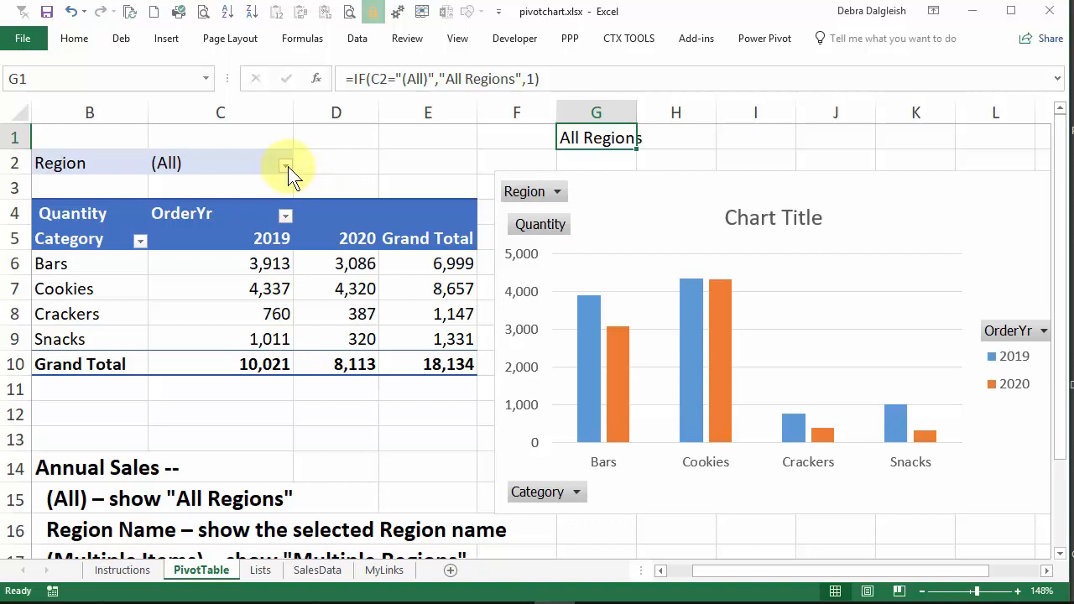
{"action": "left_click", "coordinate": [285, 166]}
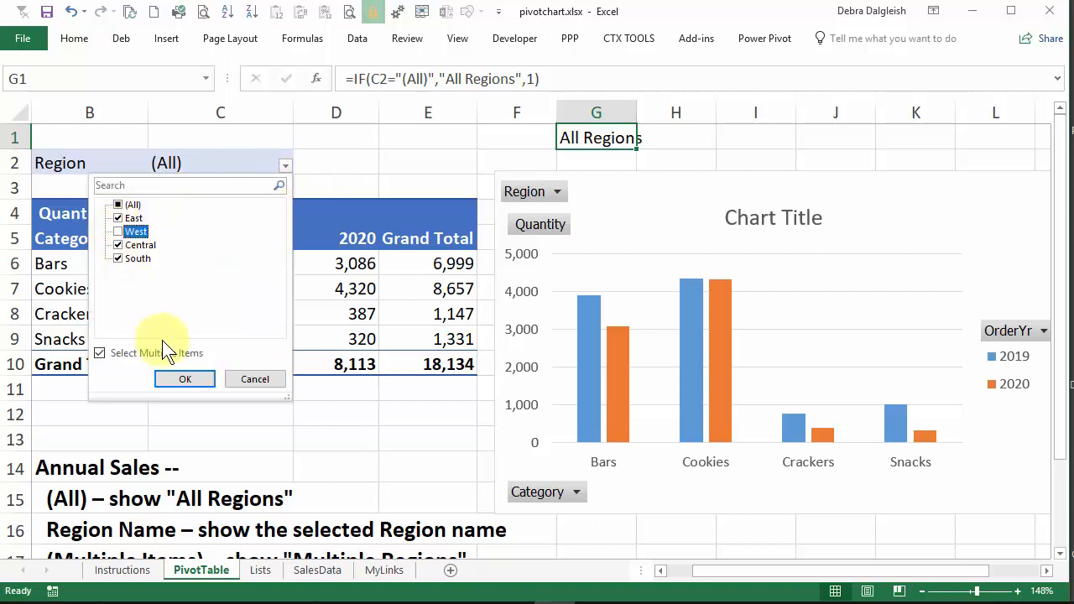
{"action": "left_click", "coordinate": [185, 379]}
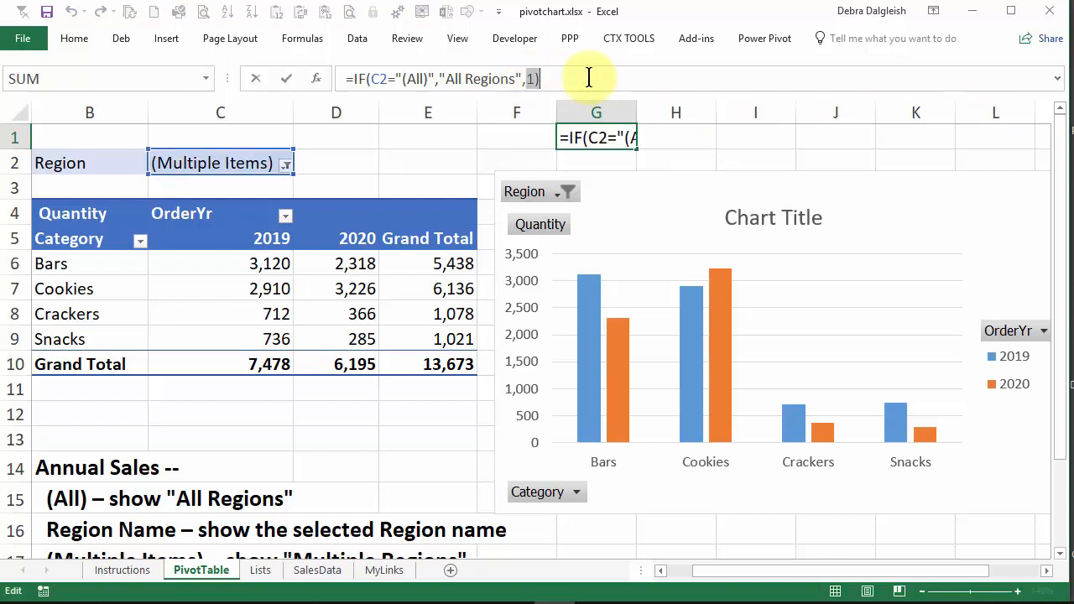
Step: Extend G1 with IF(C2="(Multiple Items)","Multiple Regions",1) nested inside
{"action": "type", "text": "IF(C2=\"(Multiple Items)\",\"Multiple Regions\","}
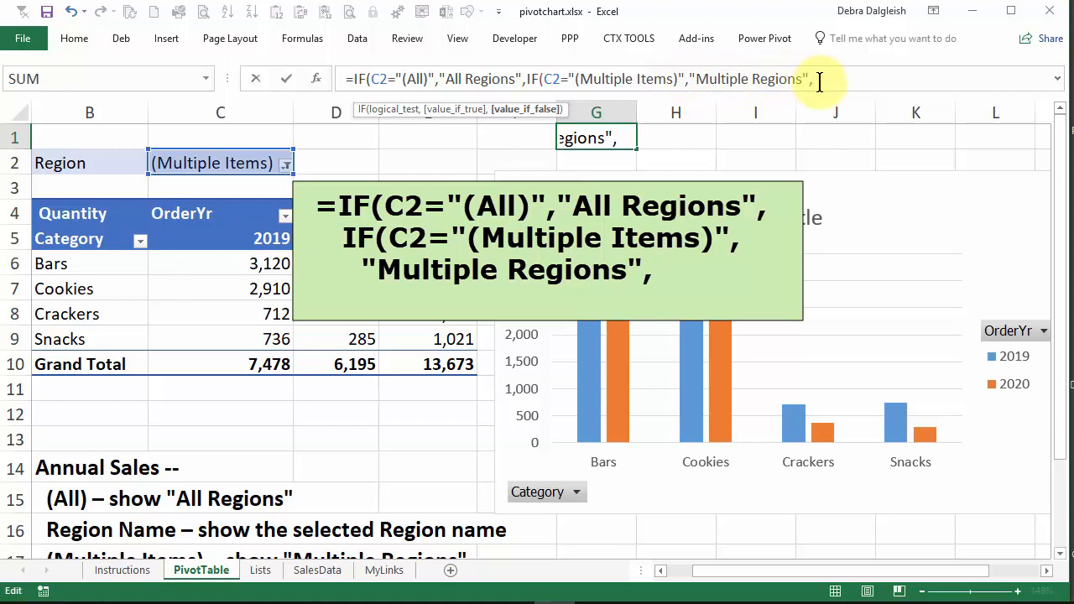
{"action": "type", "text": "1"}
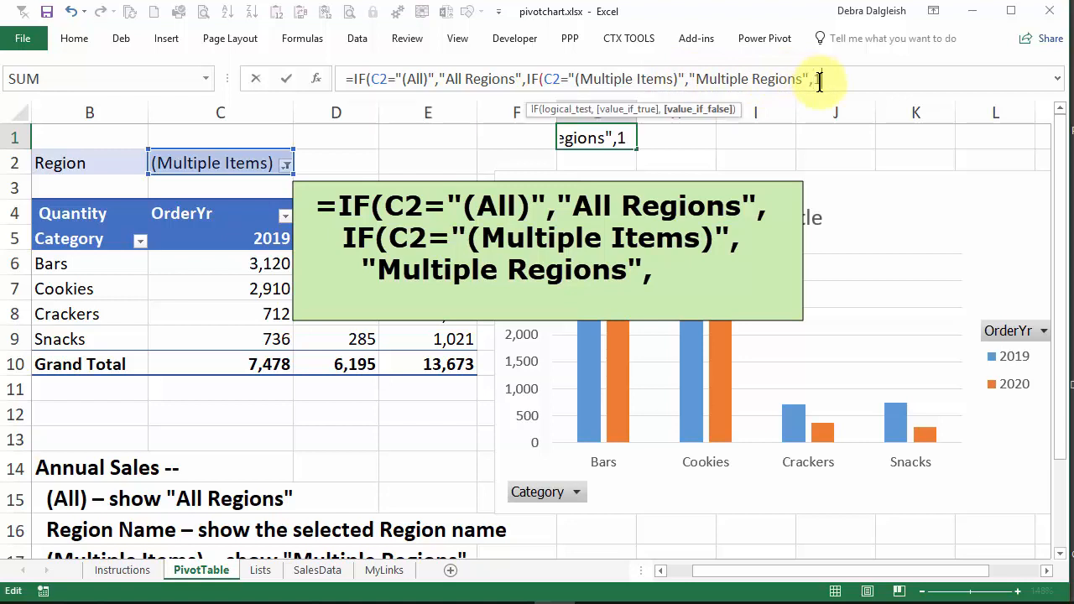
{"action": "type", "text": "1))"}
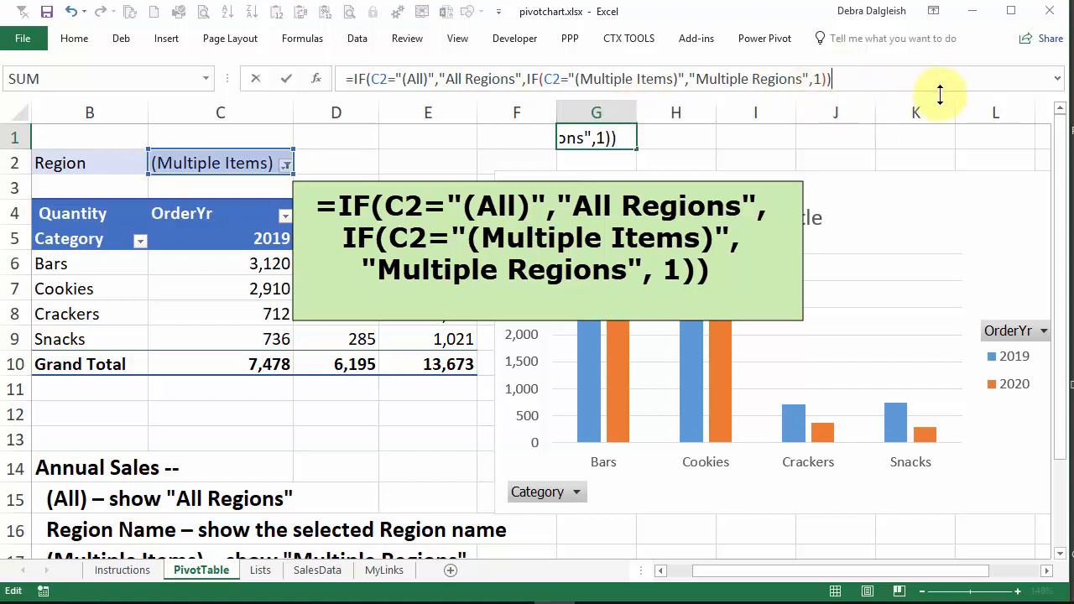
{"action": "mouse_move", "coordinate": [882, 82]}
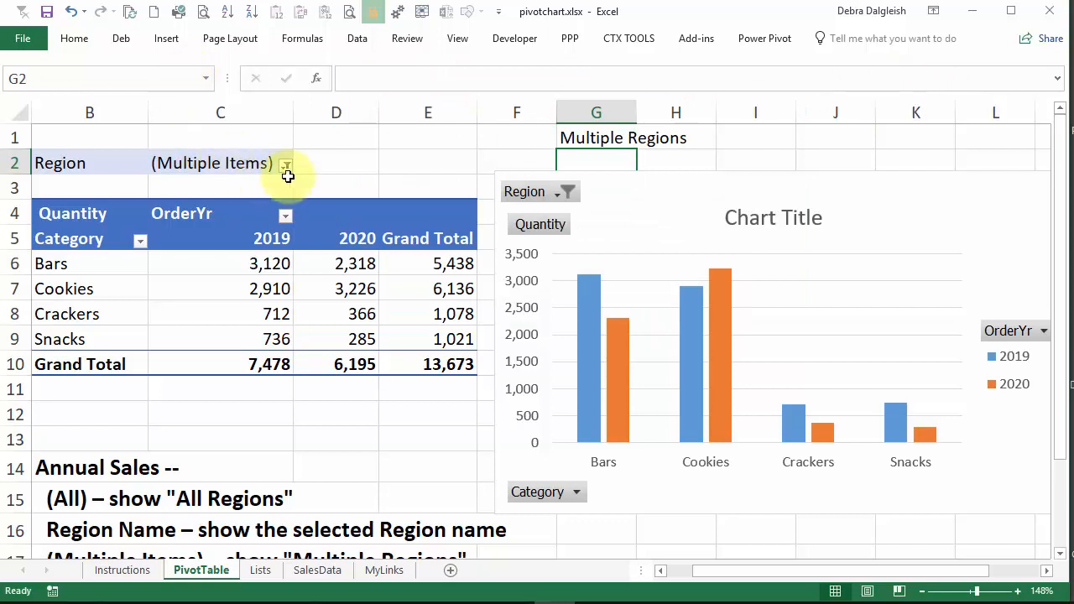
Step: Set the Region filter to (All), then West, and reselect G1
{"action": "left_click", "coordinate": [285, 163]}
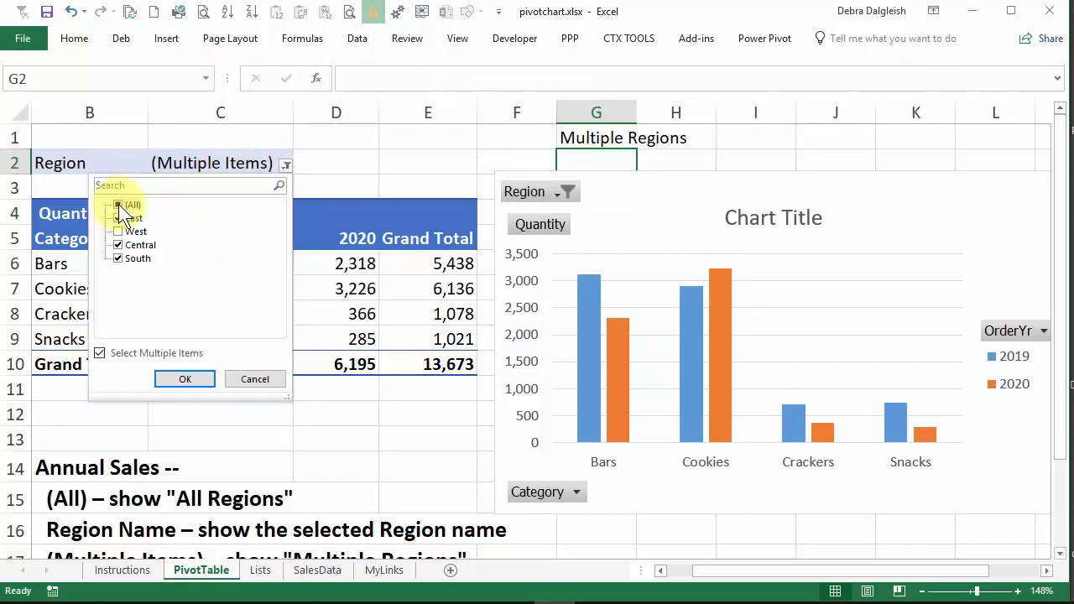
{"action": "left_click", "coordinate": [185, 379]}
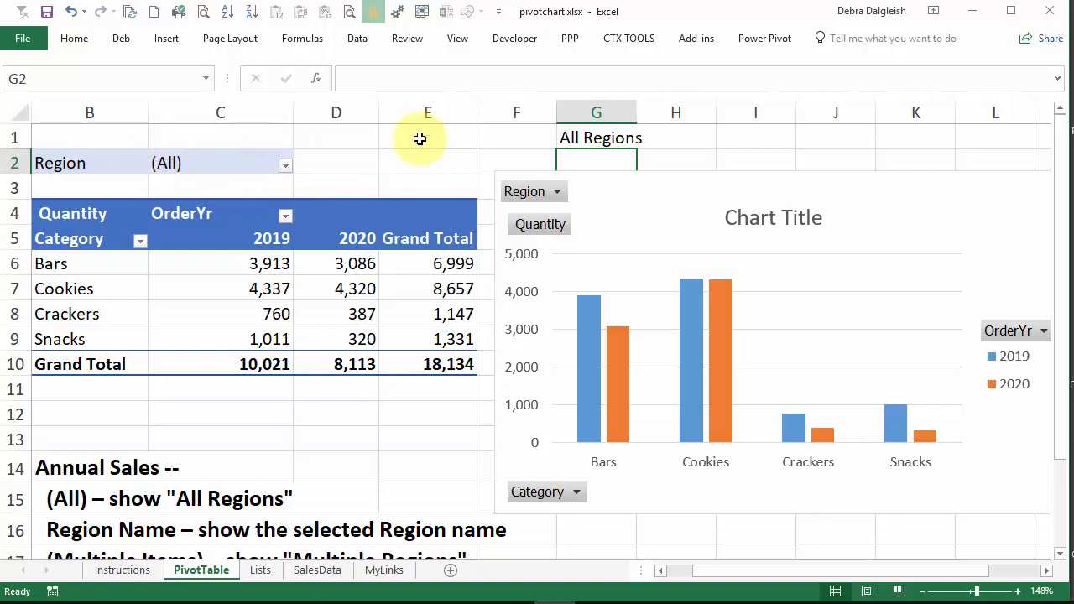
{"action": "left_click", "coordinate": [285, 165]}
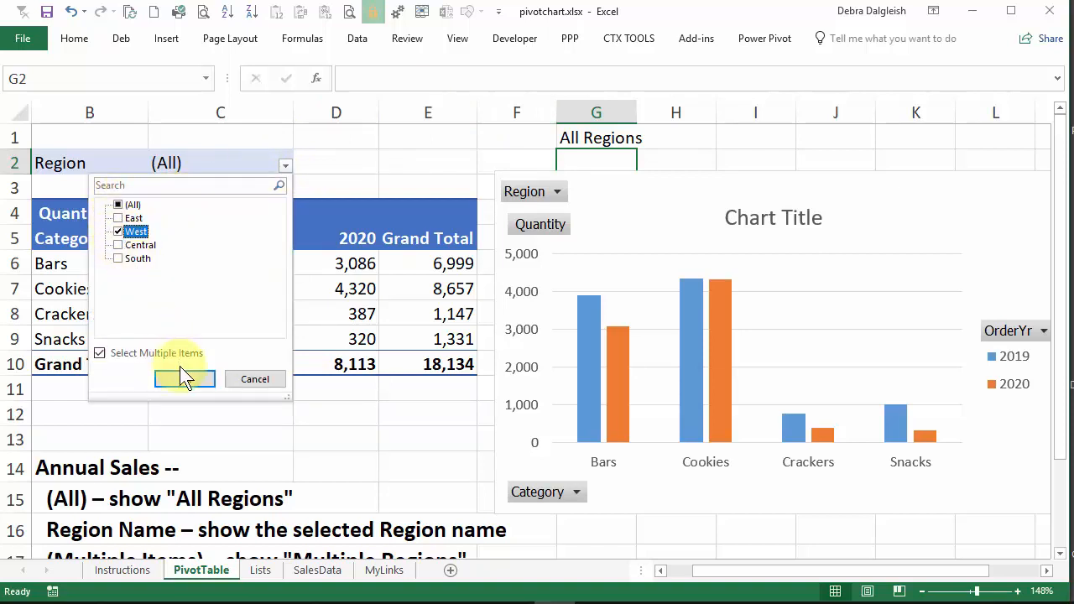
{"action": "left_click", "coordinate": [184, 378]}
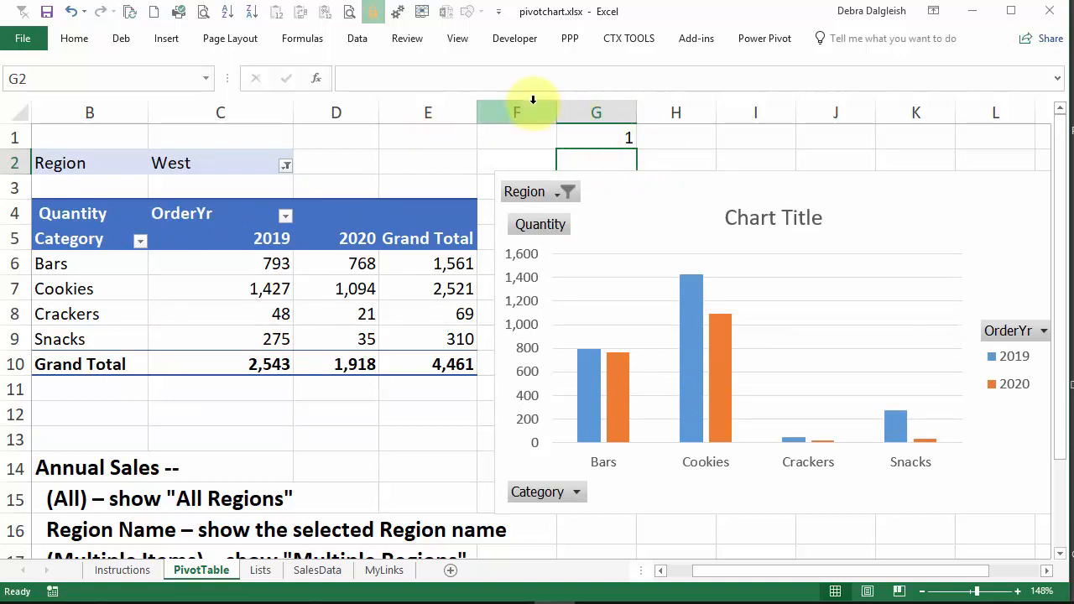
{"action": "left_click", "coordinate": [596, 137]}
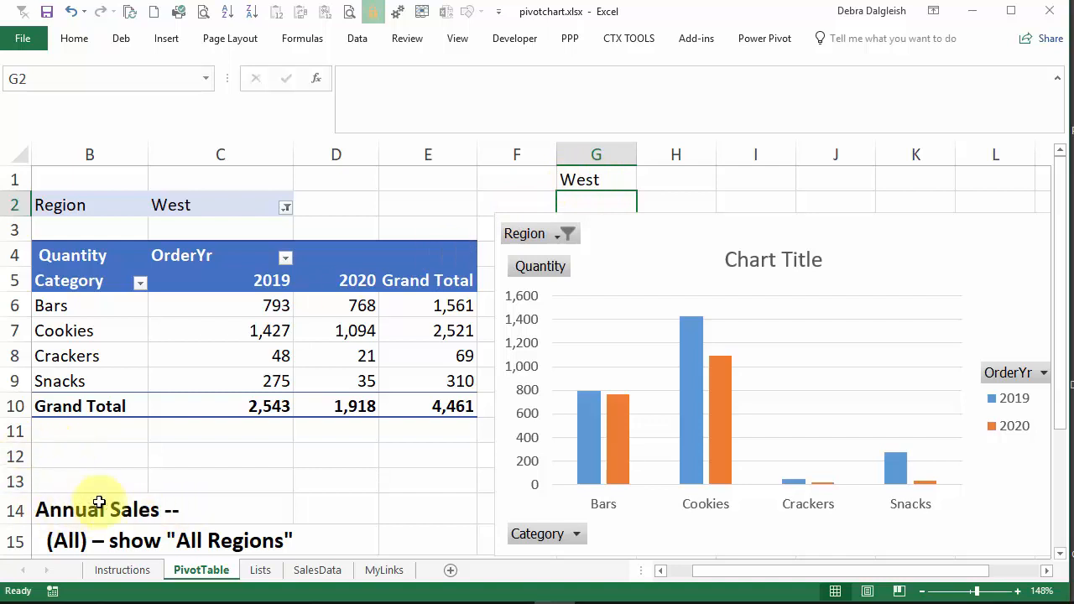
Step: Select the G1 formula in the formula bar for editing
{"action": "left_click", "coordinate": [596, 179]}
{"action": "type", "text": "=\"Annual Sales -- \" & IF(C2=\"(All)\",\"All Regions\",IF(C2=\"(Multiple Items)\",\"Multiple Regions\",C2))"}
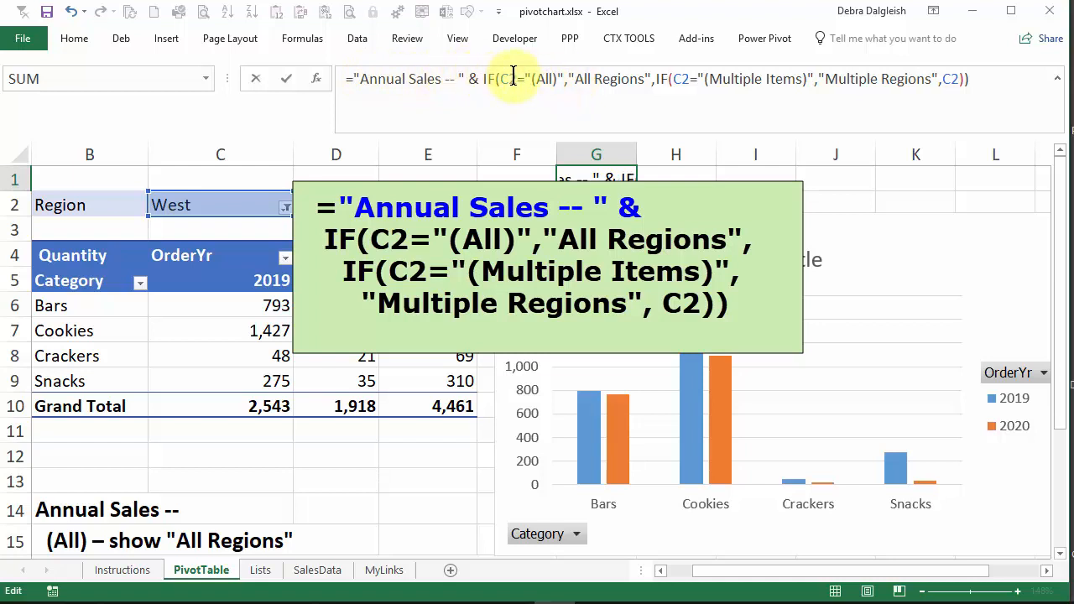
{"action": "mouse_move", "coordinate": [628, 79]}
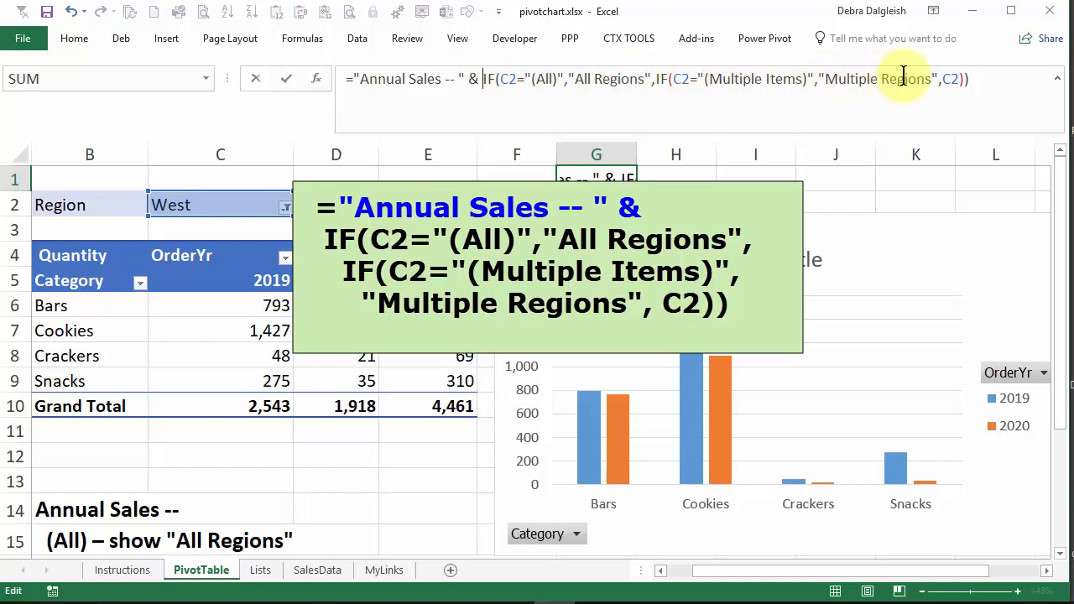
{"action": "mouse_move", "coordinate": [835, 155]}
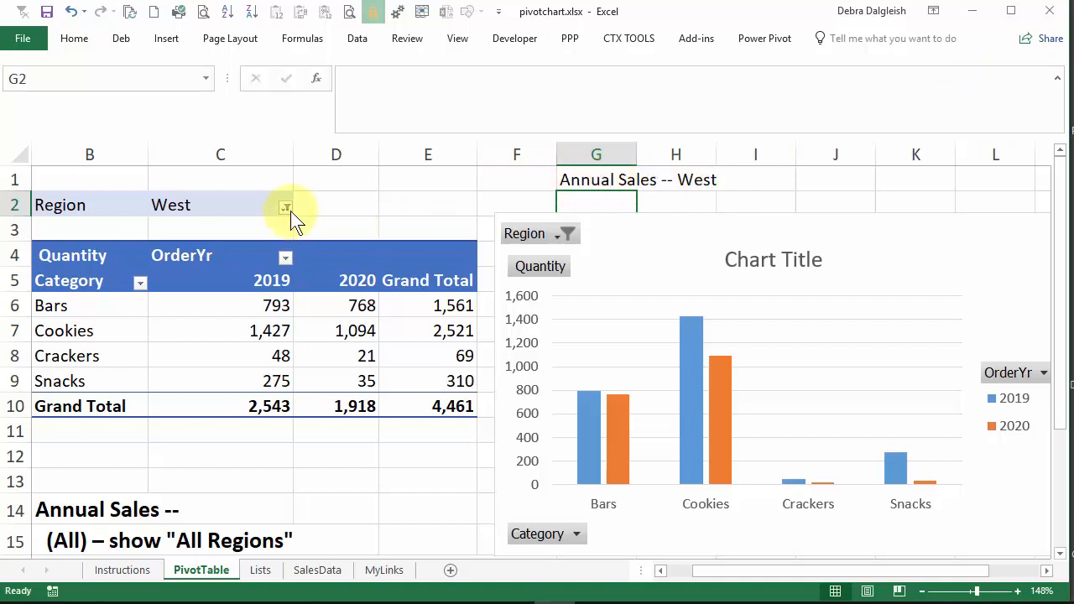
Step: Filter Region to several regions so the pivot totals 8,766 and G1 shows 'Multiple Regions'
{"action": "left_click", "coordinate": [285, 207]}
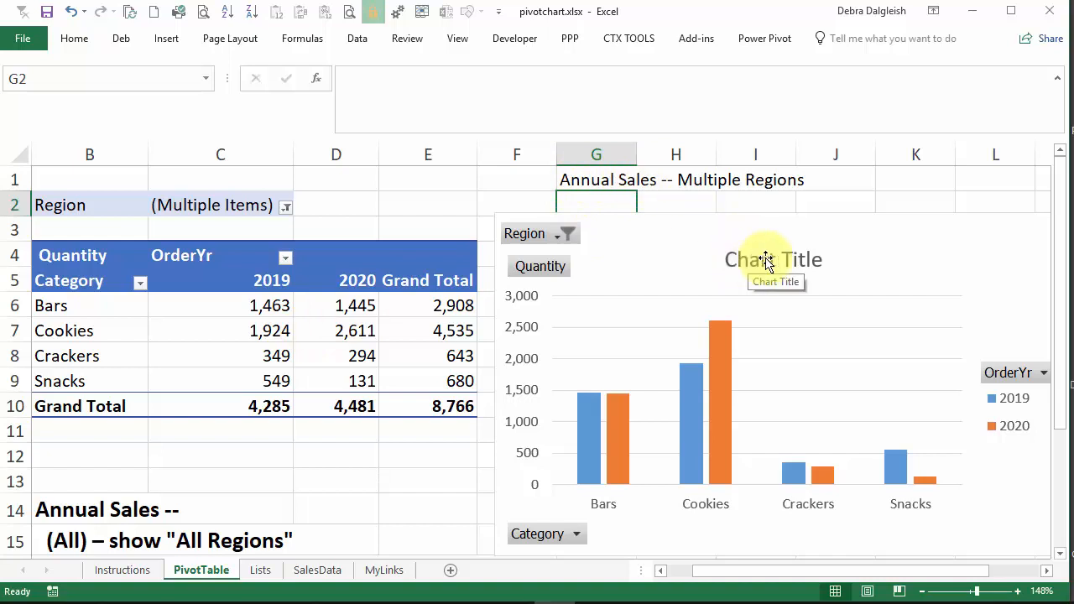
{"action": "mouse_move", "coordinate": [737, 262]}
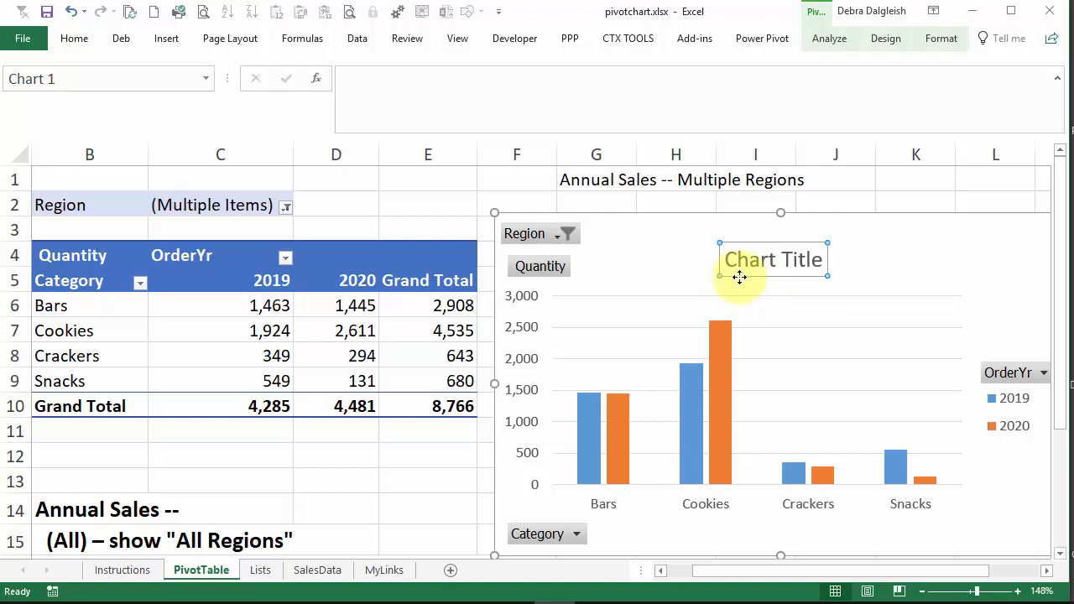
{"action": "mouse_move", "coordinate": [740, 276]}
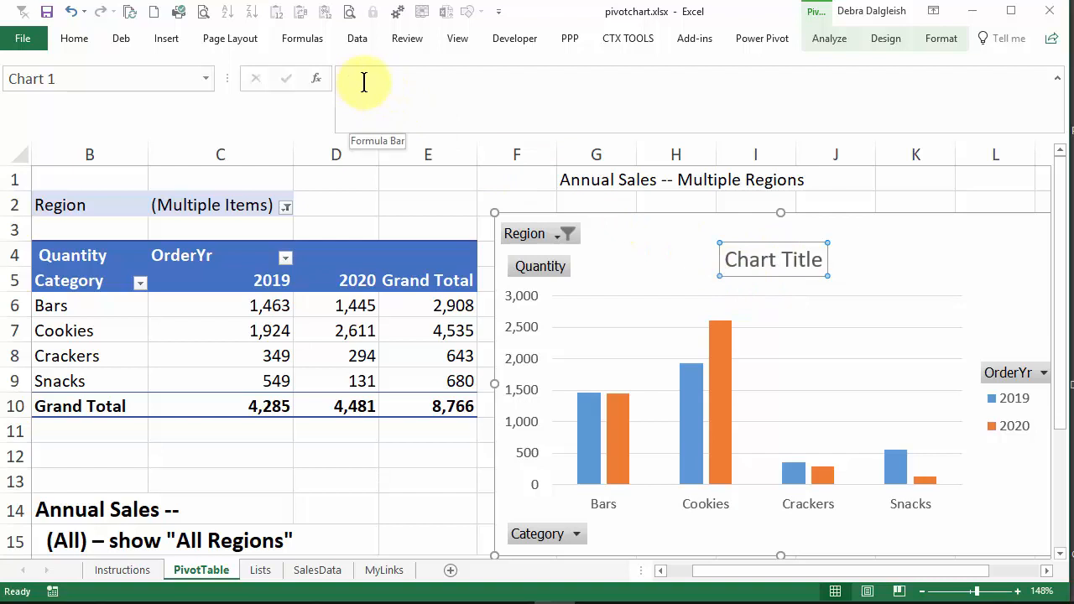
Step: Enter the chart title formula =PivotTable!$G$1 pointing at cell G1
{"action": "left_click", "coordinate": [367, 82]}
{"action": "type", "text": "="}
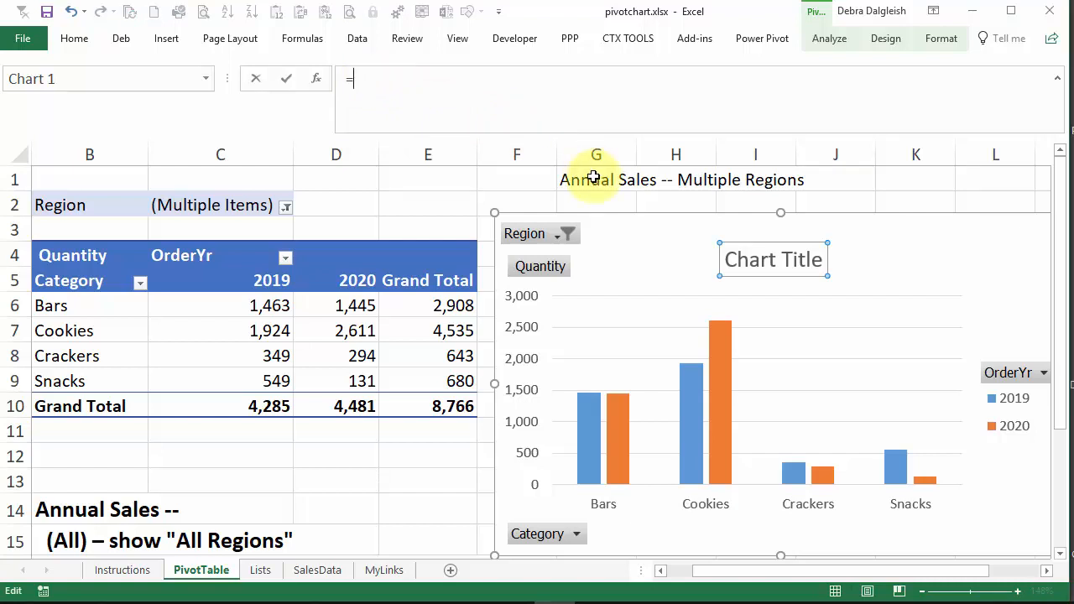
{"action": "left_click", "coordinate": [596, 178]}
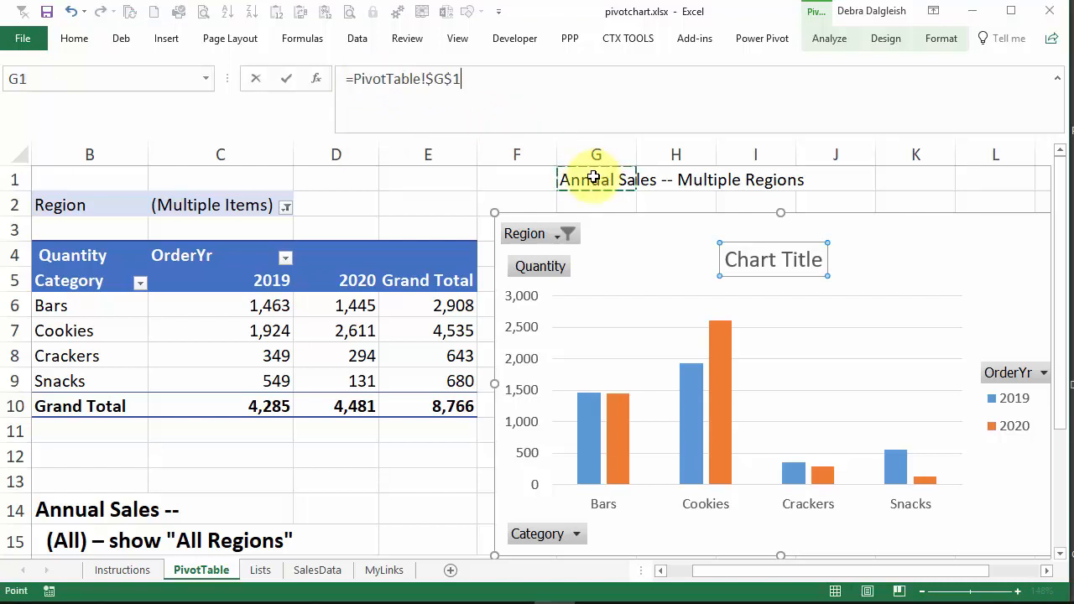
Step: Confirm the title link to G1 and set the Region filter to (All), showing 'Annual Sales -- All Regions'
{"action": "key", "text": "enter"}
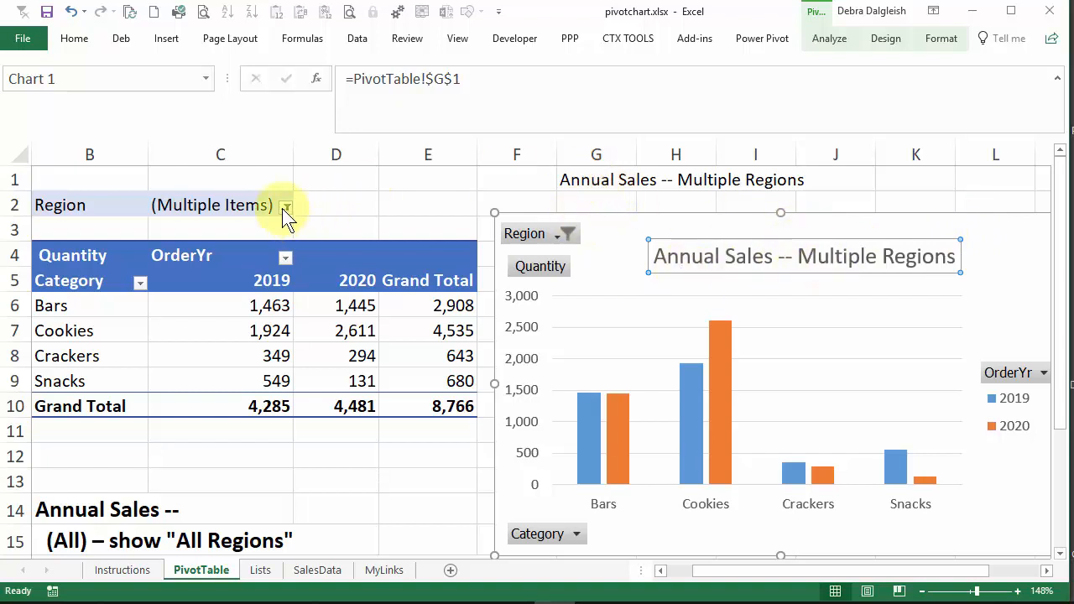
{"action": "left_click", "coordinate": [286, 206]}
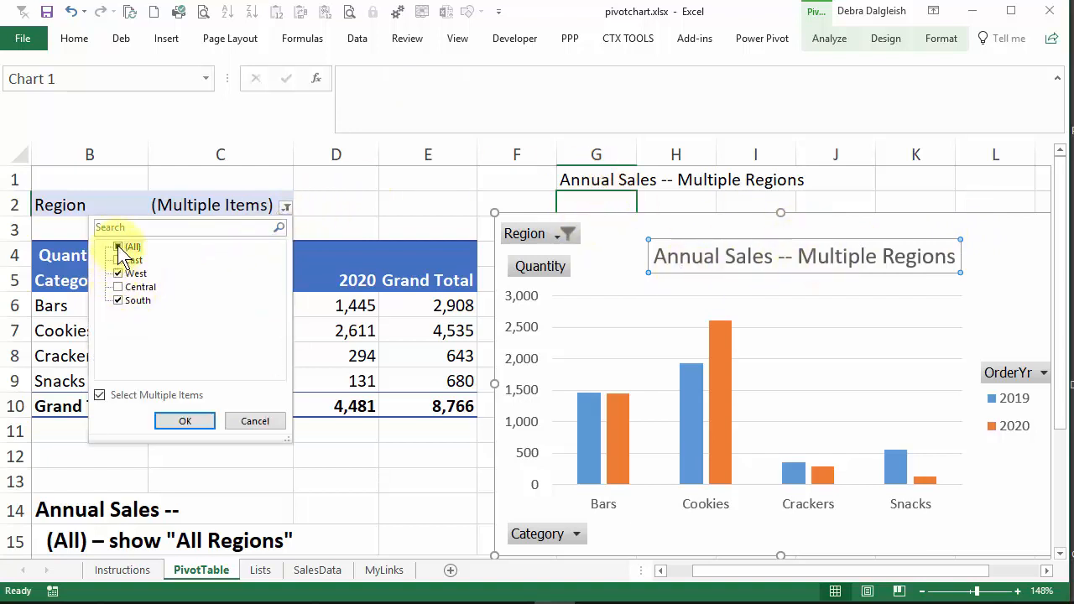
{"action": "left_click", "coordinate": [185, 421]}
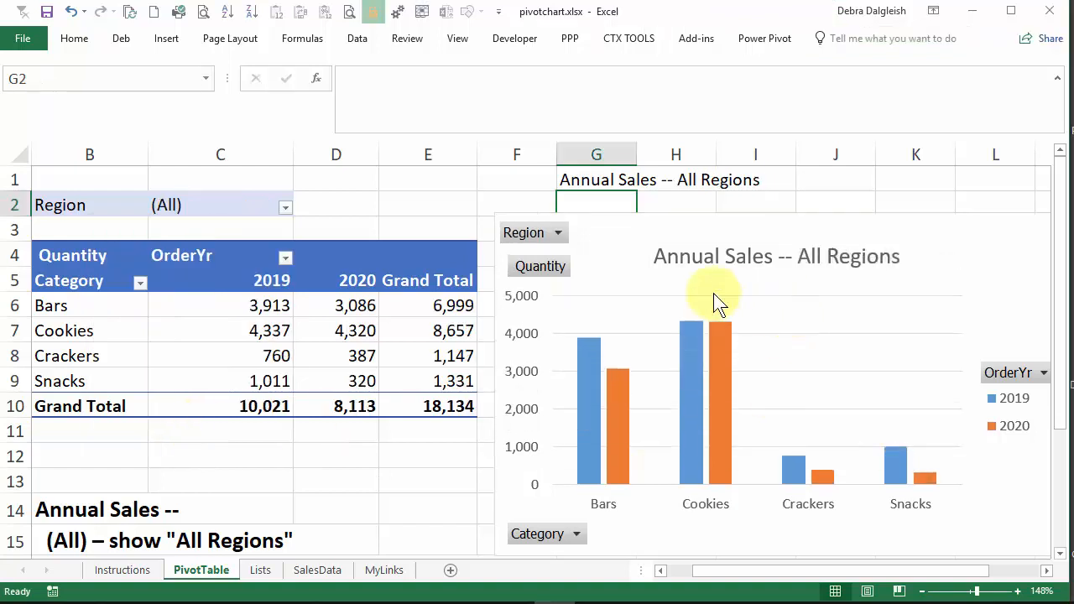
{"action": "mouse_move", "coordinate": [760, 291]}
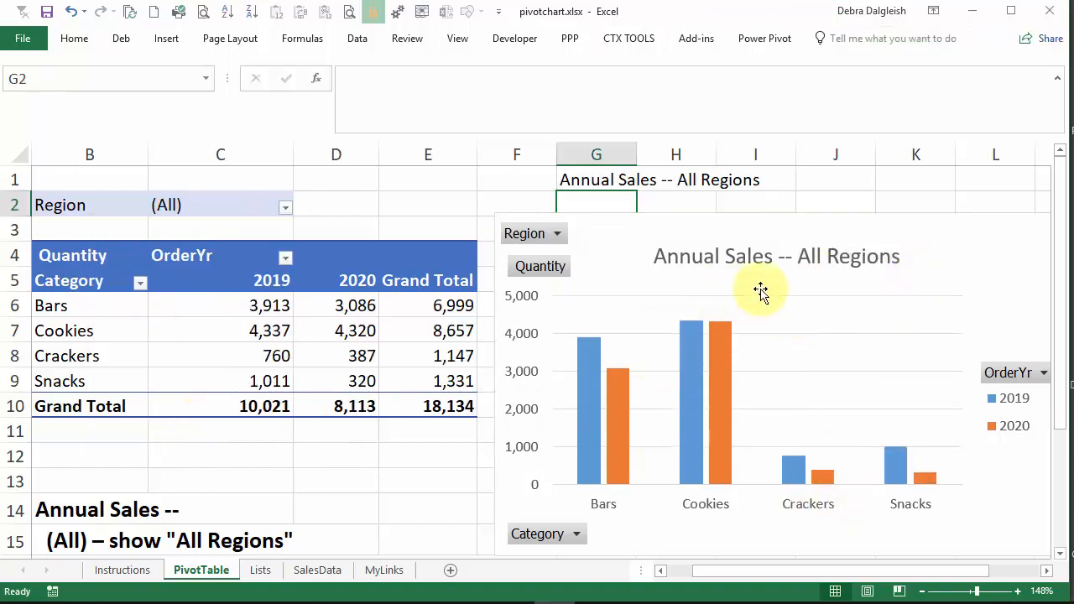